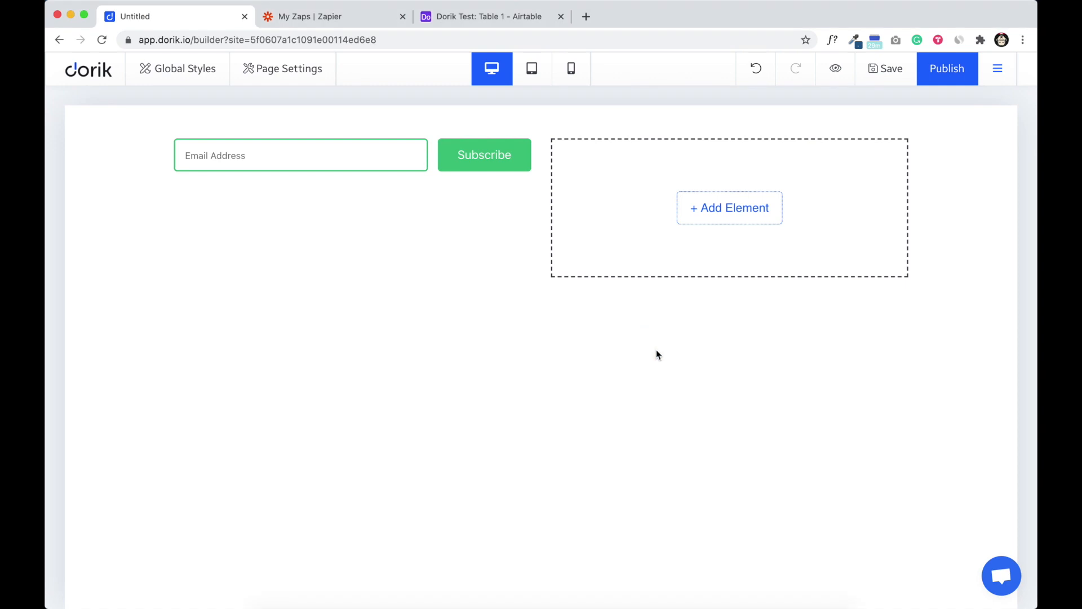
{"action": "mouse_move", "coordinate": [641, 361]}
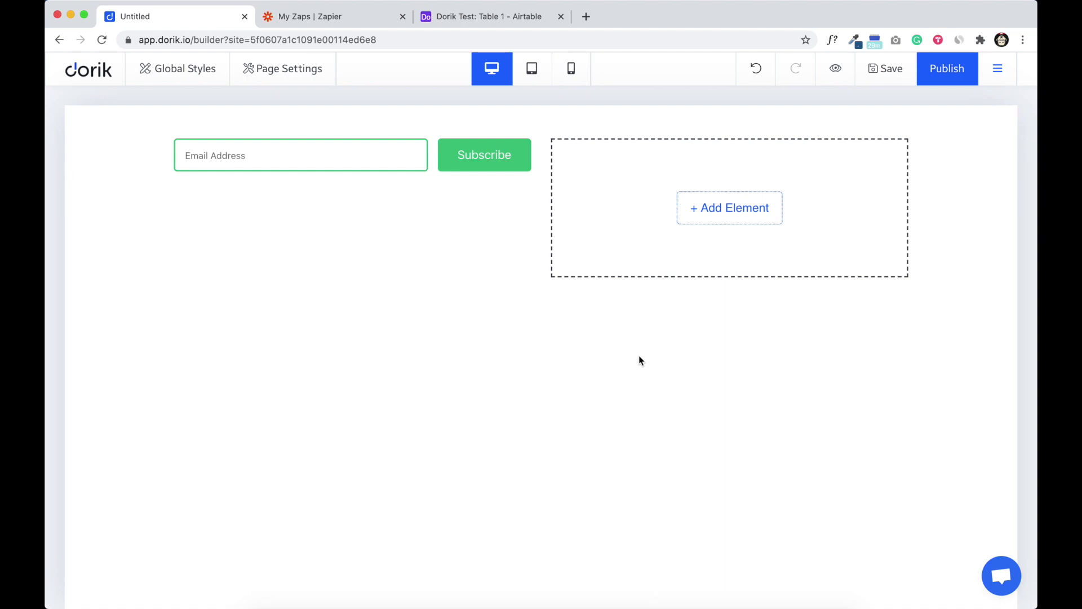
{"action": "mouse_move", "coordinate": [624, 345]}
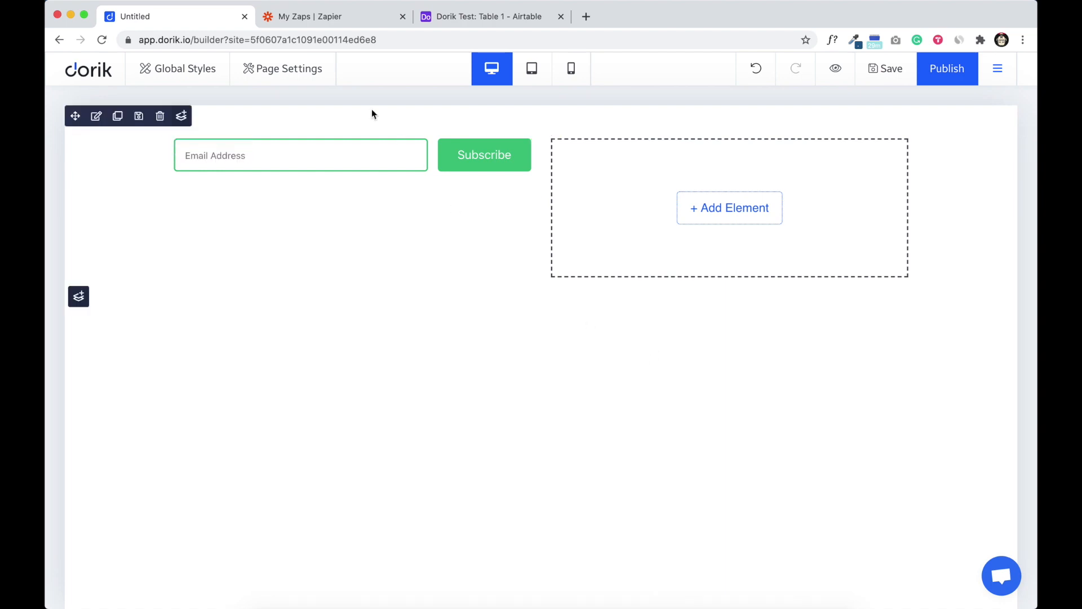
After glancing at the Zaps list, add a Subscription Form element to the Dorik page
{"action": "left_click", "coordinate": [300, 155]}
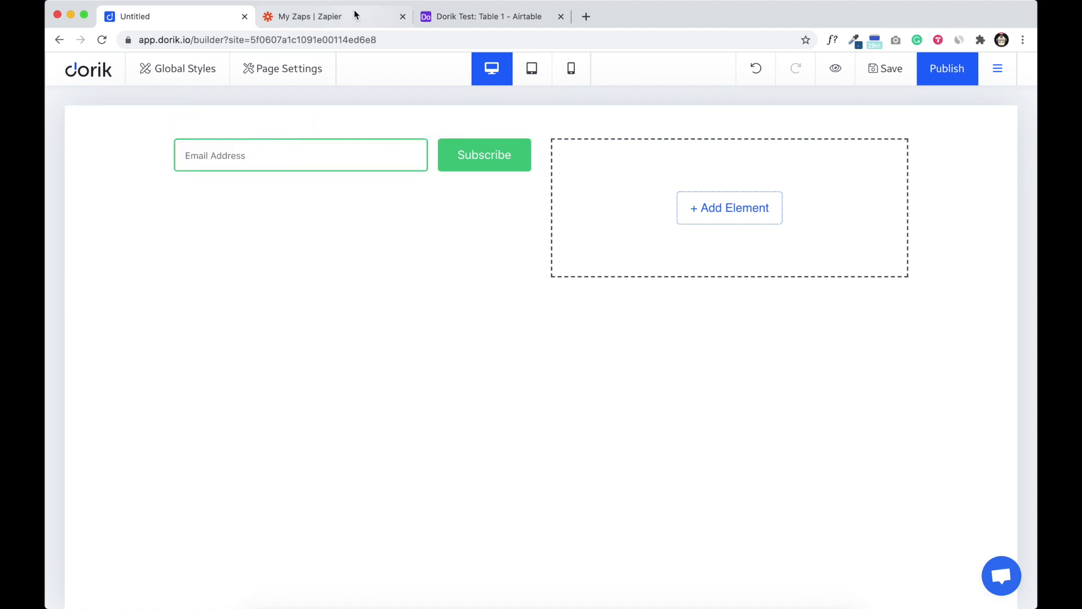
{"action": "left_click", "coordinate": [310, 16]}
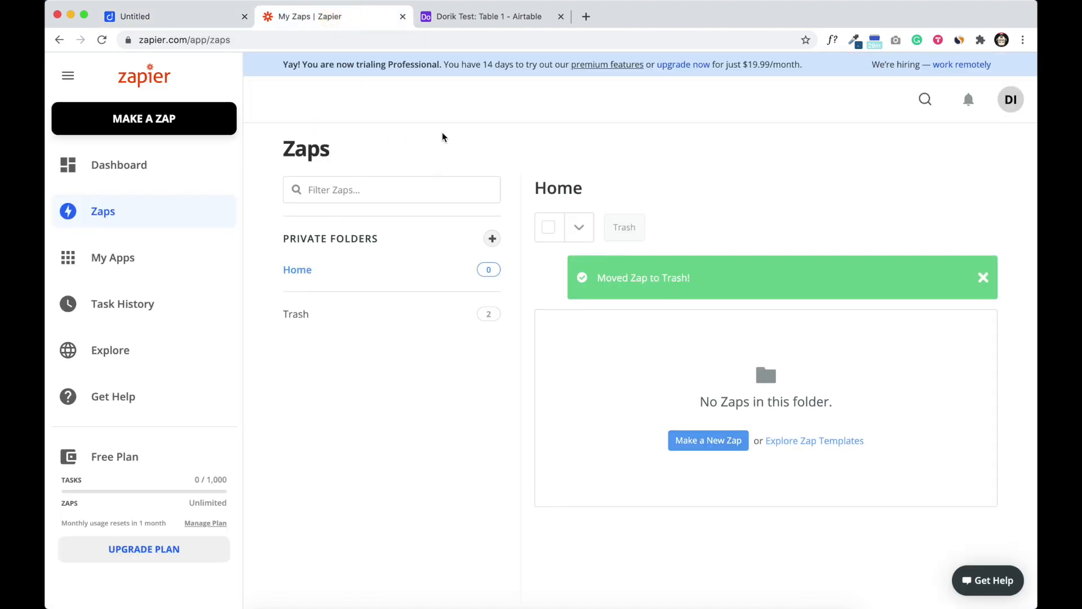
{"action": "mouse_move", "coordinate": [488, 17]}
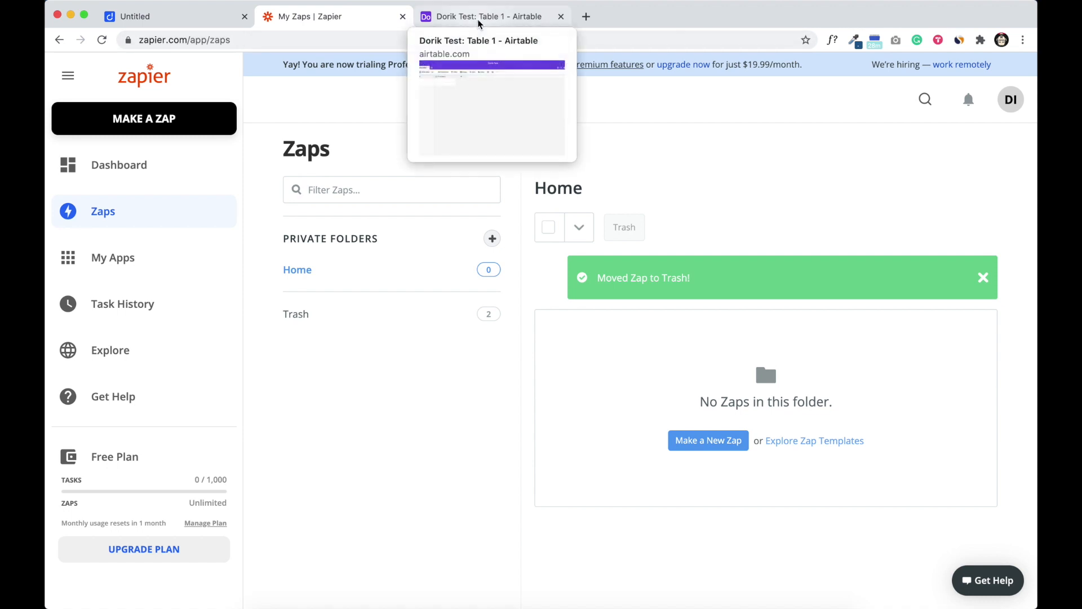
{"action": "left_click", "coordinate": [490, 16]}
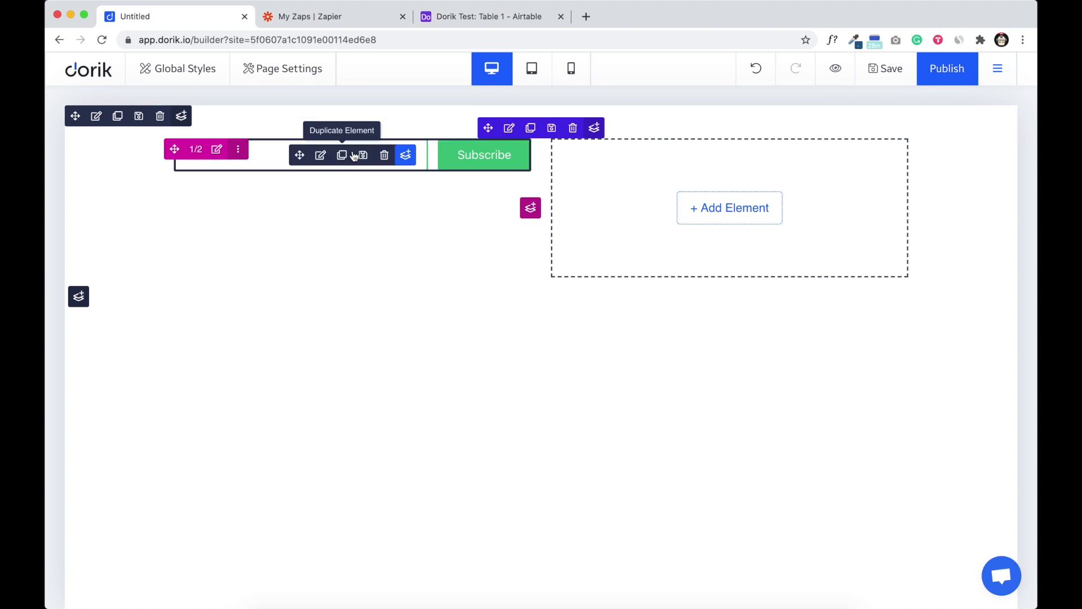
{"action": "mouse_move", "coordinate": [362, 154]}
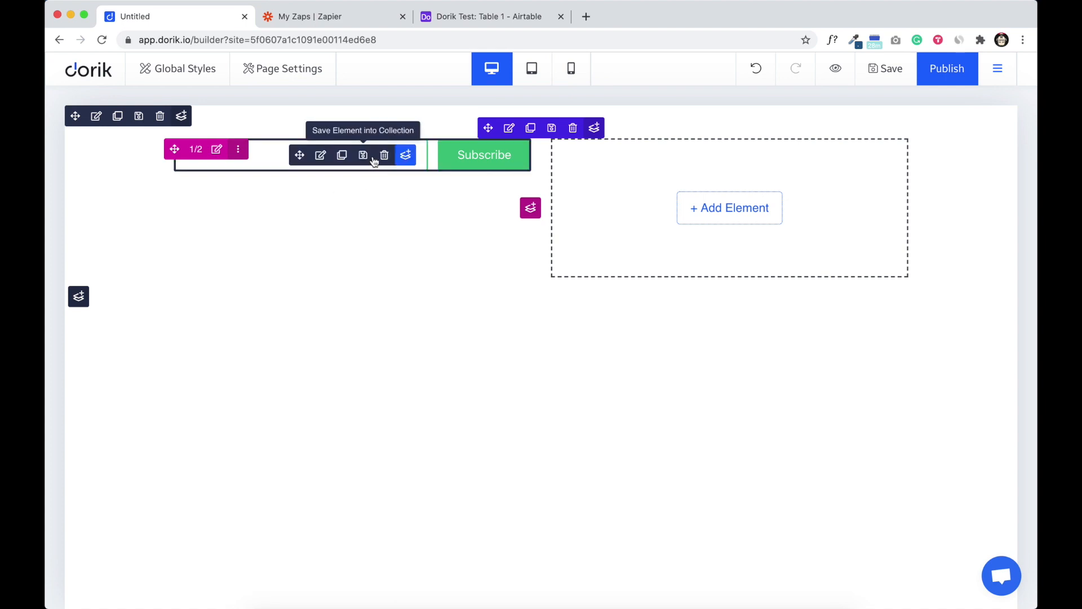
{"action": "left_click", "coordinate": [730, 208]}
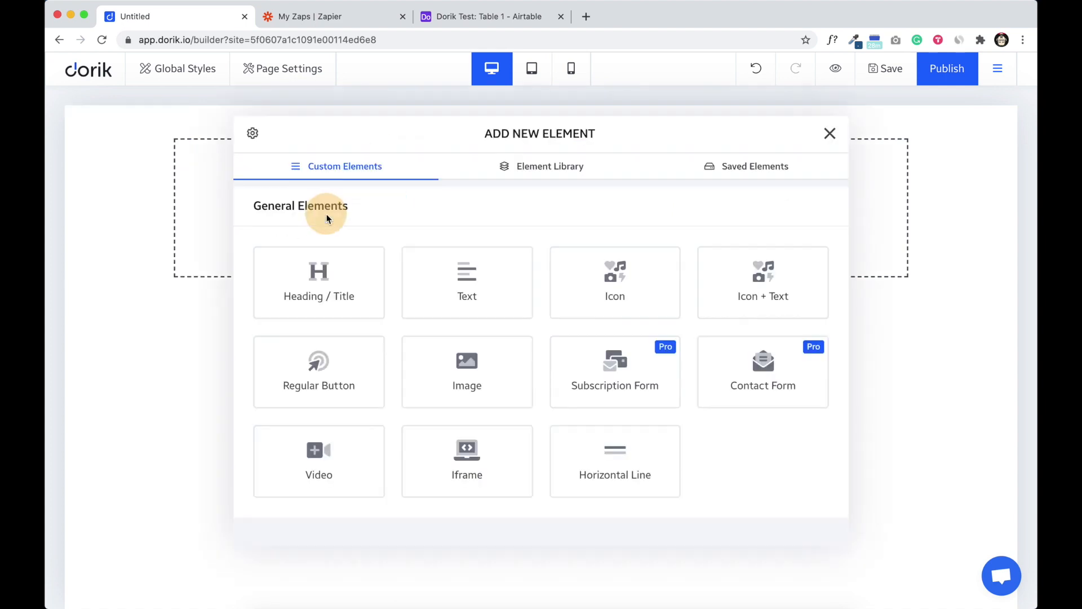
{"action": "mouse_move", "coordinate": [628, 391]}
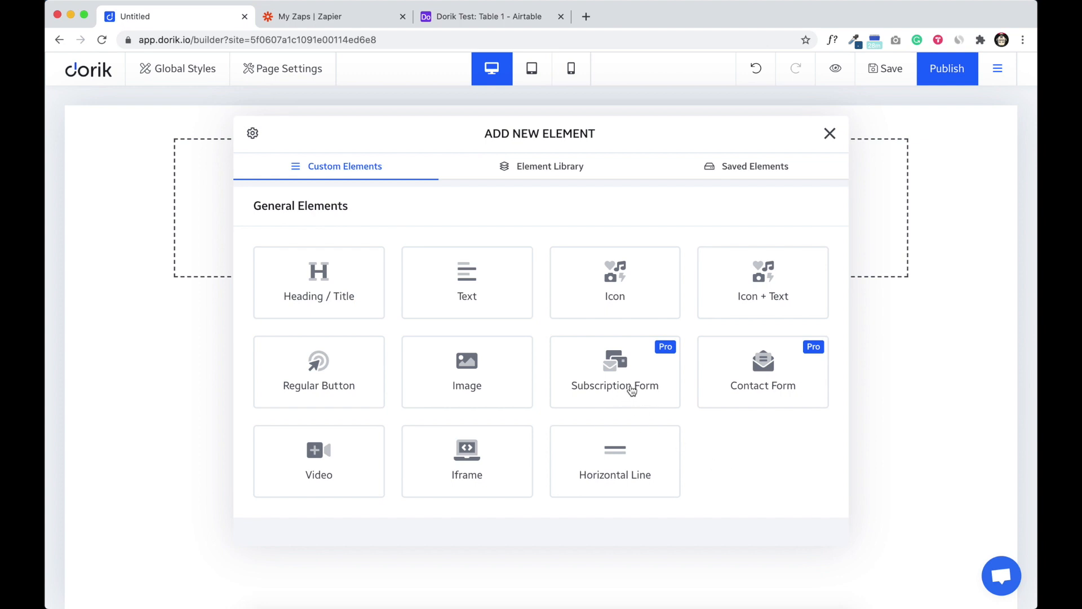
{"action": "left_click", "coordinate": [613, 371]}
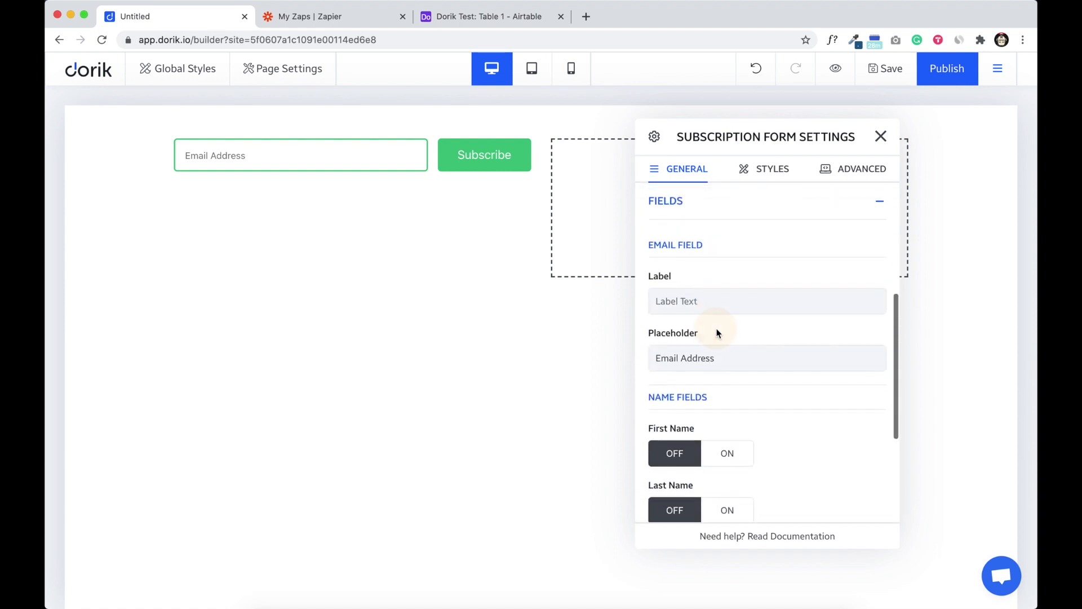
{"action": "mouse_move", "coordinate": [727, 453]}
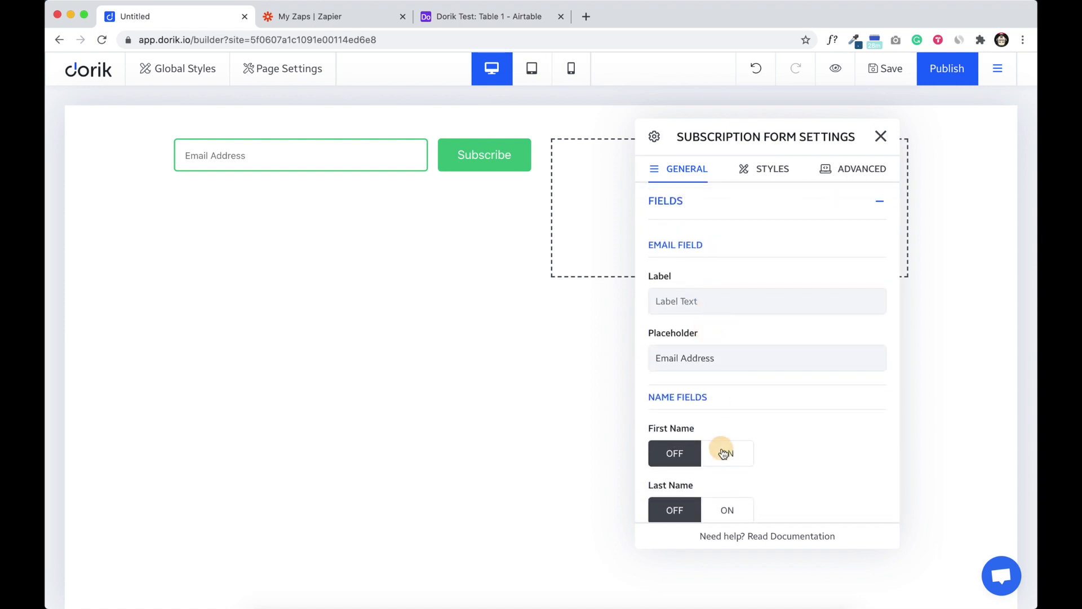
Turn the First Name field on and set the form's service to Zapier
{"action": "left_click", "coordinate": [727, 453]}
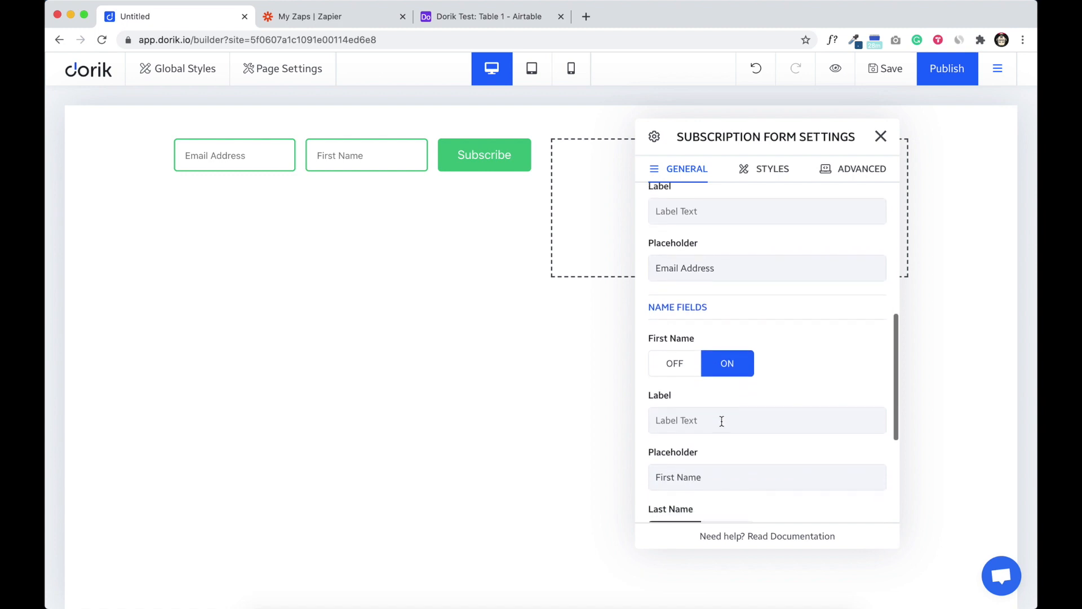
{"action": "scroll", "scroll_direction": "up", "scroll_amount": 3}
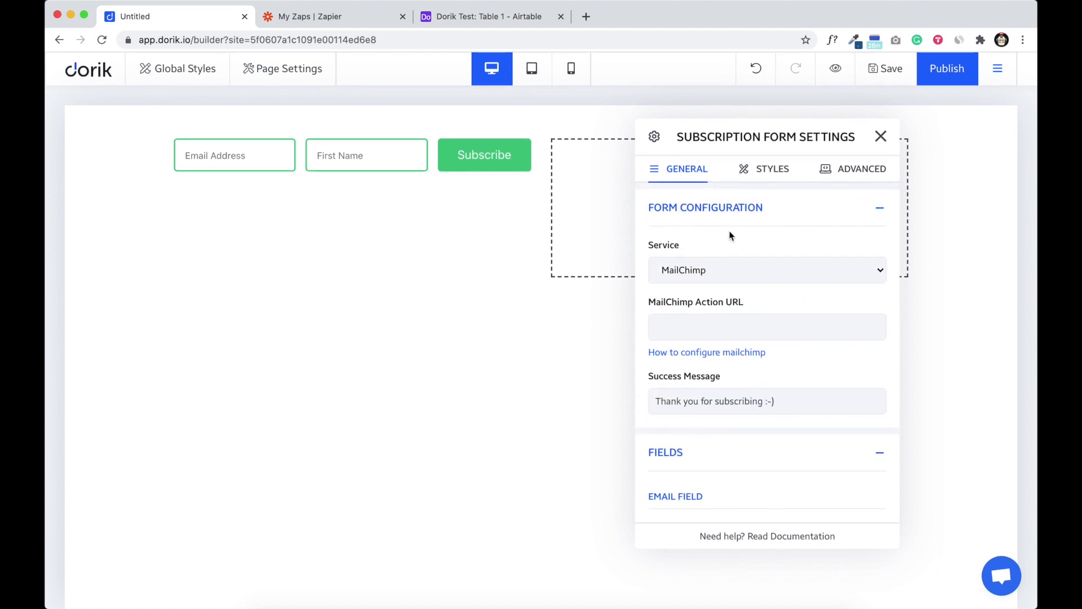
{"action": "left_click", "coordinate": [767, 270]}
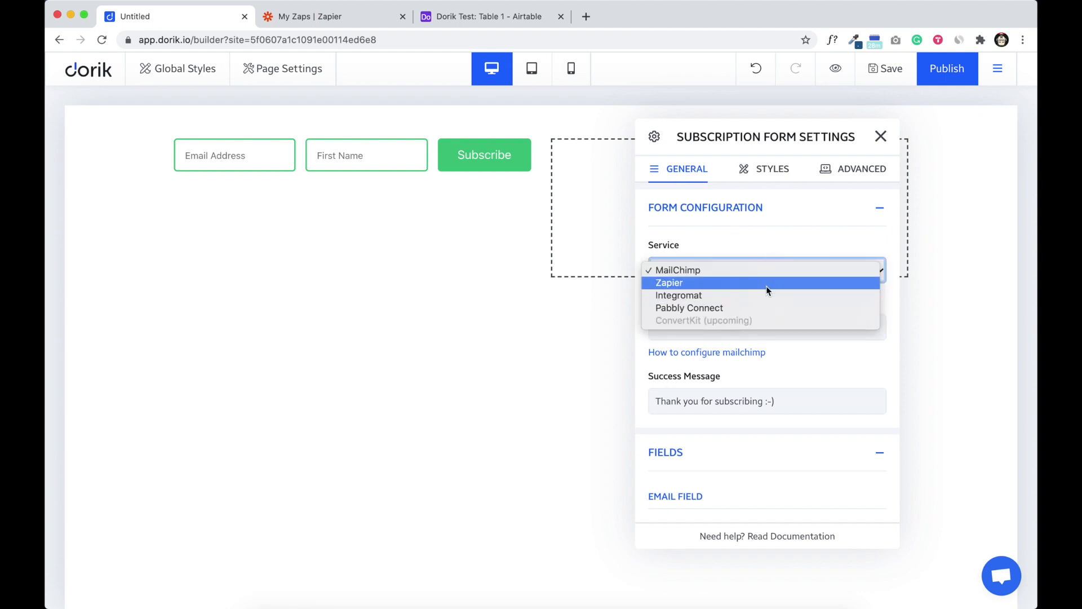
{"action": "left_click", "coordinate": [669, 282]}
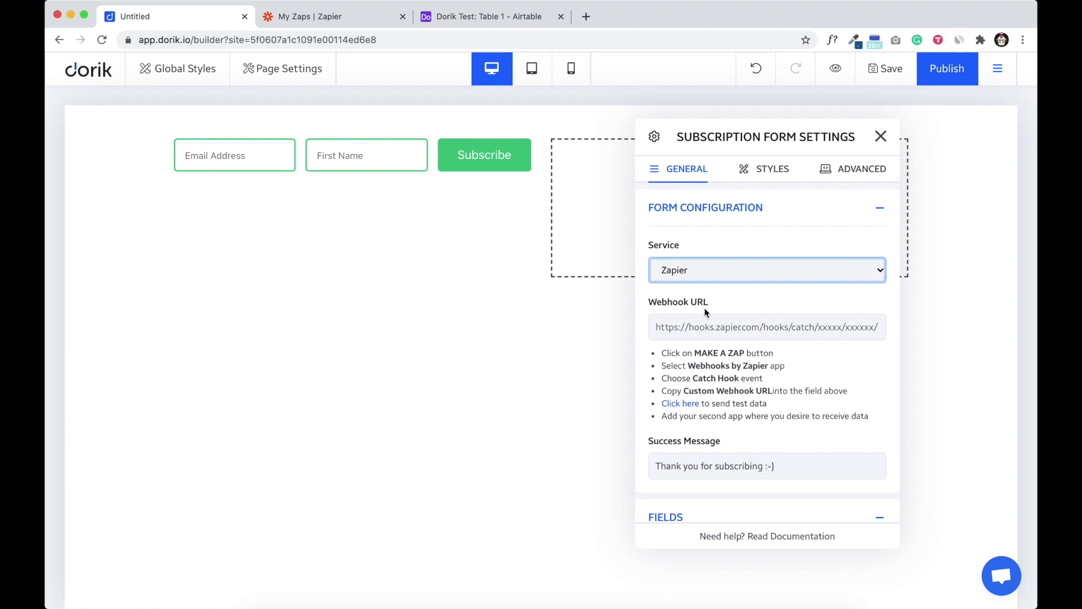
Create a new Zap with Webhooks by Zapier as trigger app and Catch Hook as the event
{"action": "left_click", "coordinate": [335, 16]}
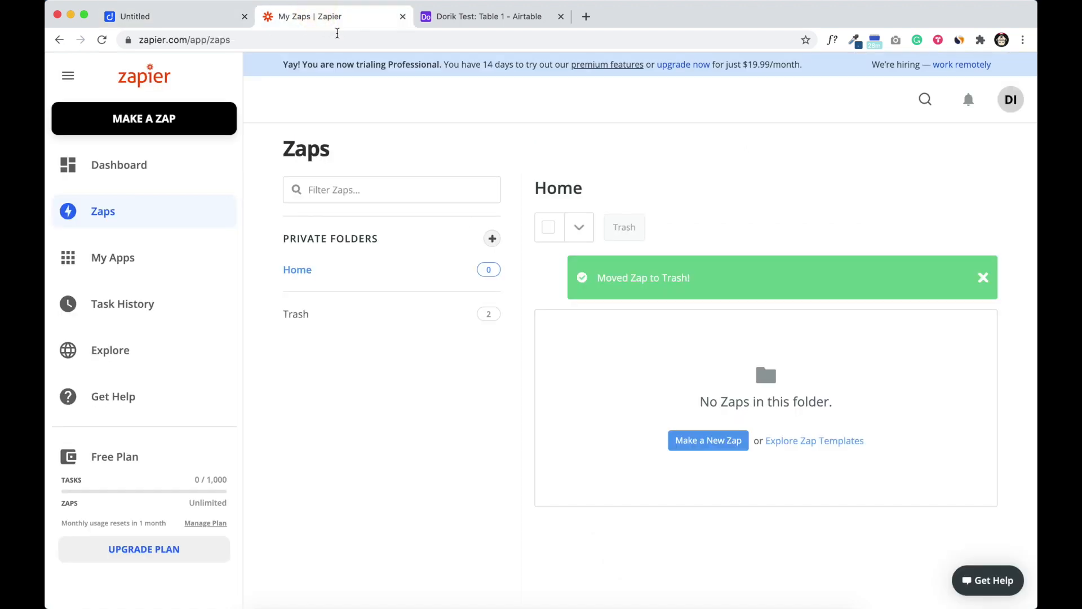
{"action": "left_click", "coordinate": [708, 441]}
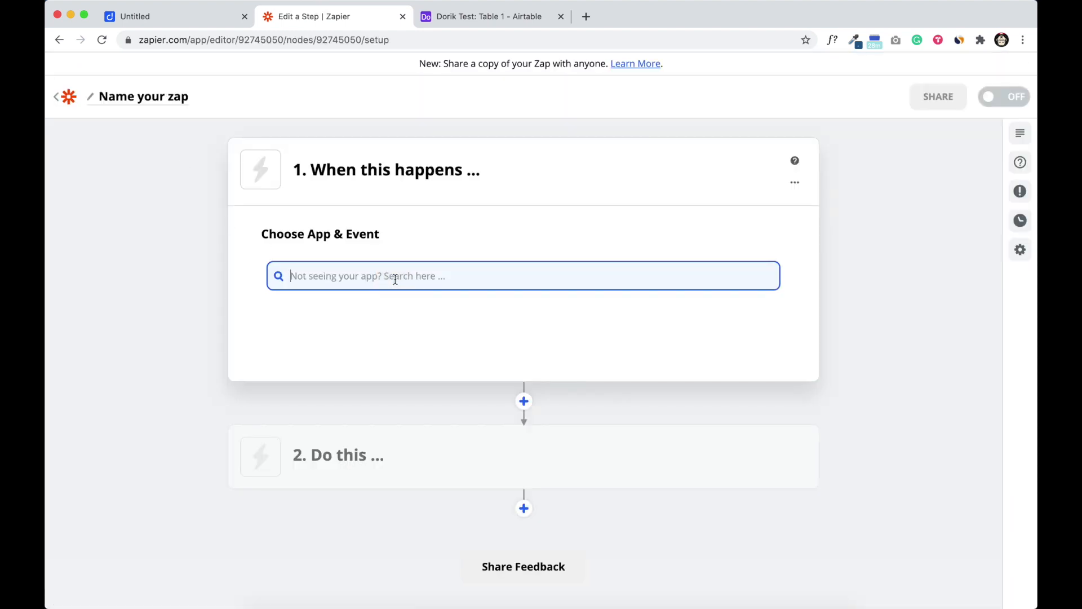
{"action": "type", "text": "webhook"}
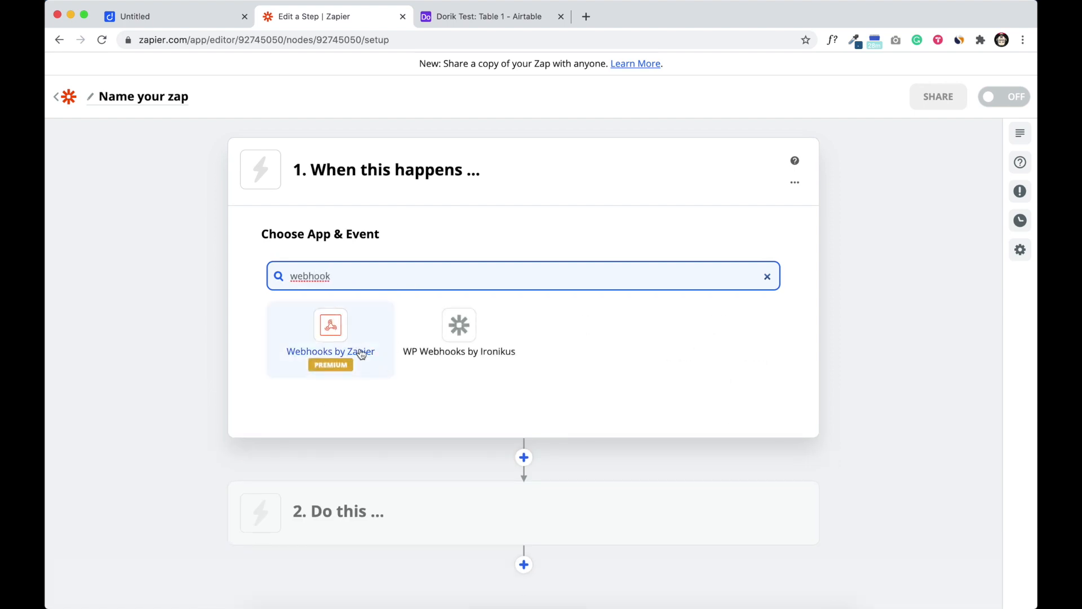
{"action": "left_click", "coordinate": [331, 338]}
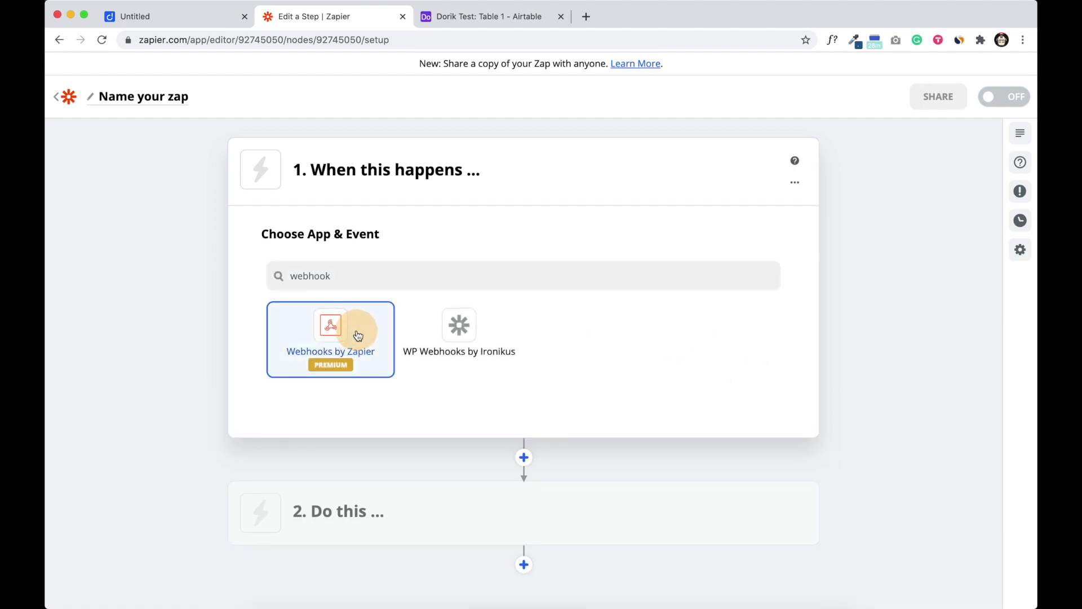
{"action": "left_click", "coordinate": [330, 338]}
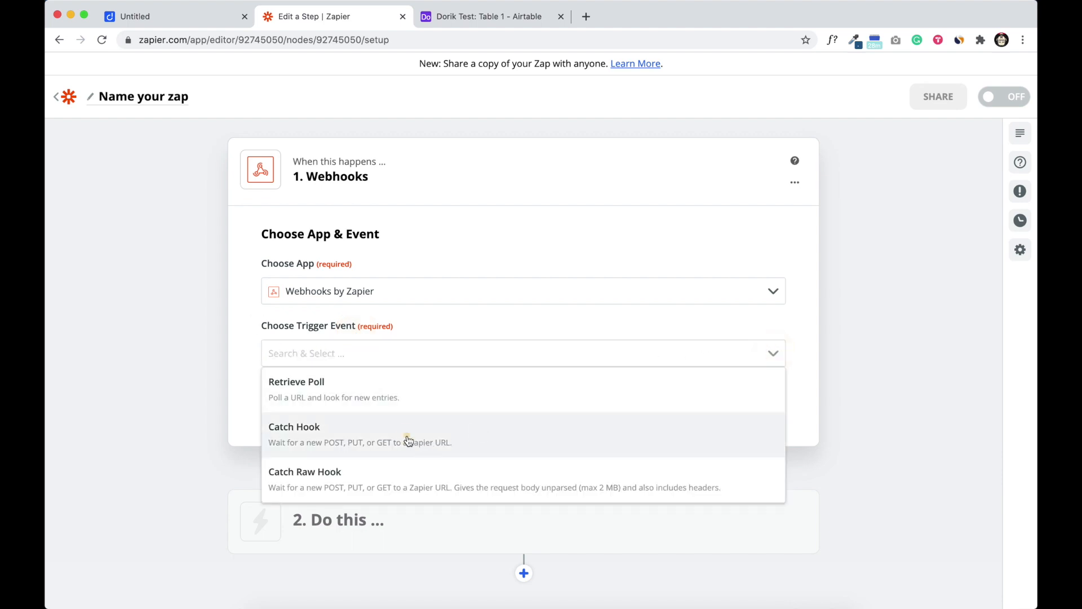
{"action": "left_click", "coordinate": [294, 426]}
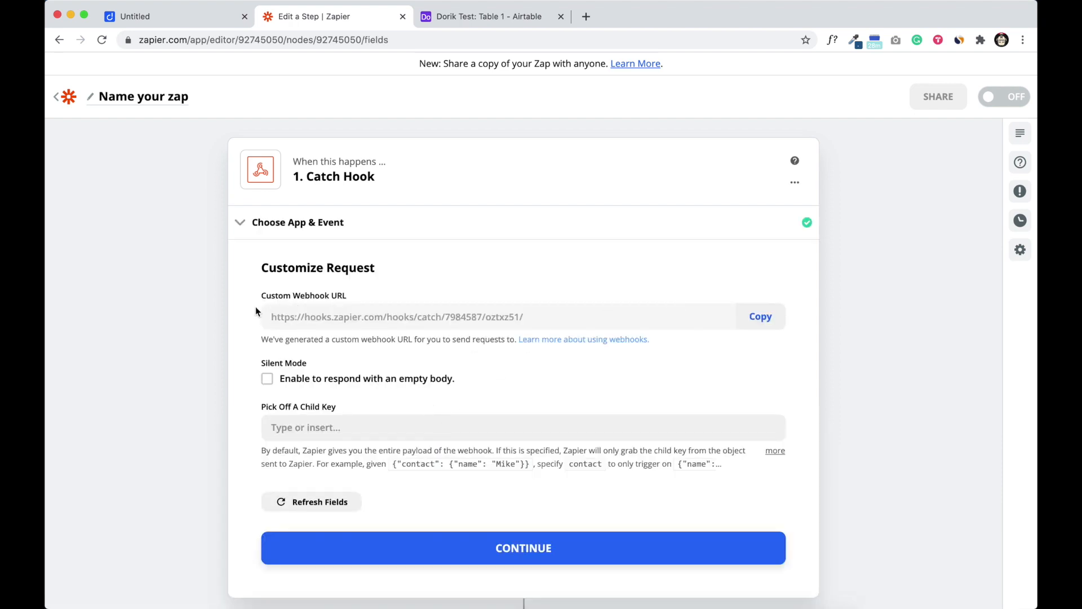
{"action": "mouse_move", "coordinate": [760, 315]}
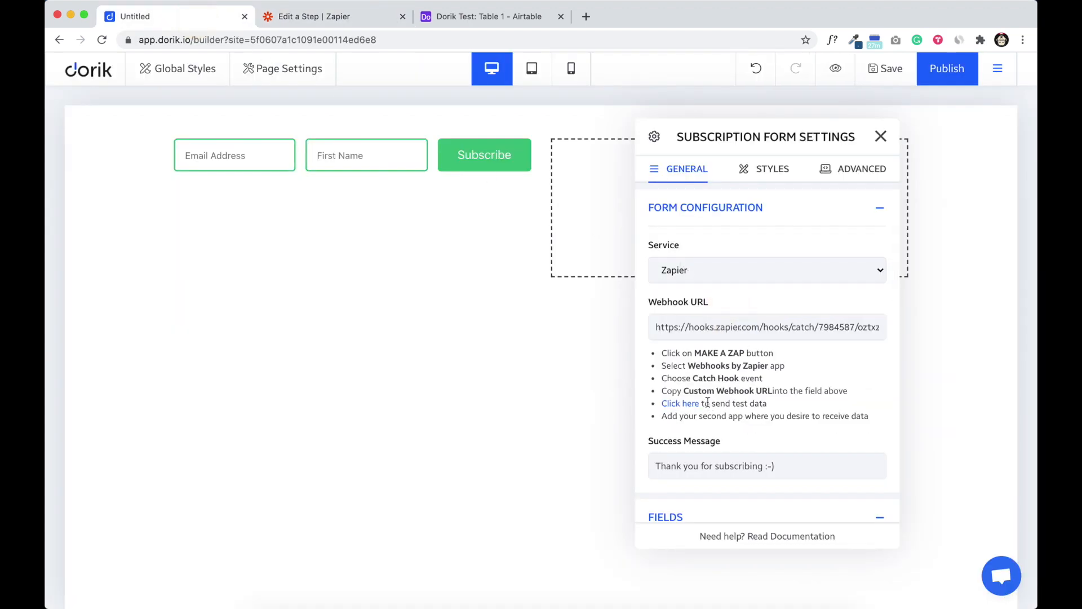
{"action": "mouse_move", "coordinate": [718, 391]}
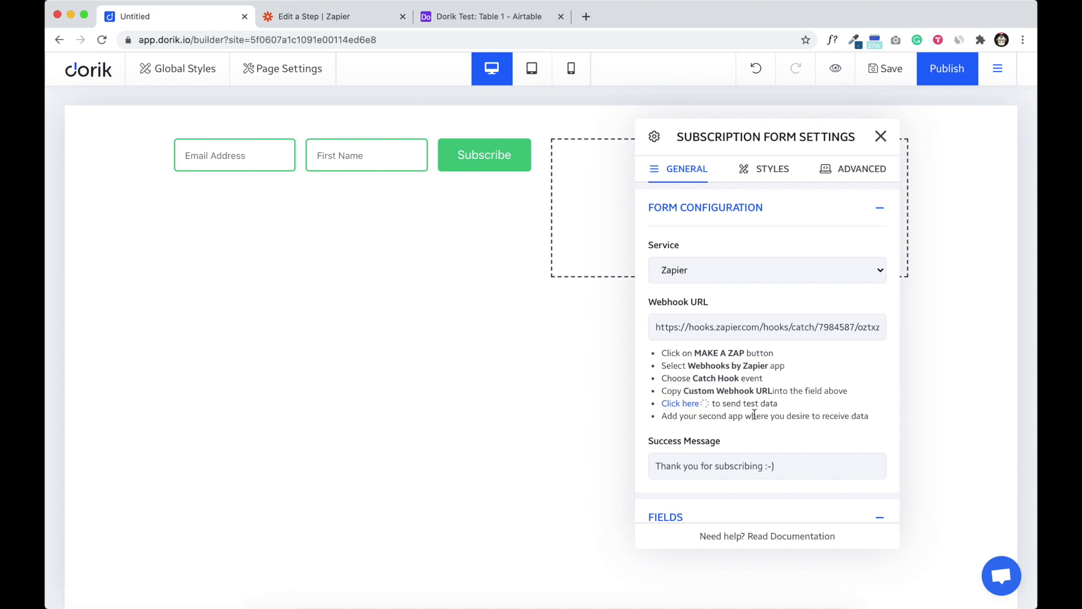
Send test data from the Dorik form to the Zapier webhook and return to the Zap editor
{"action": "left_click", "coordinate": [680, 404]}
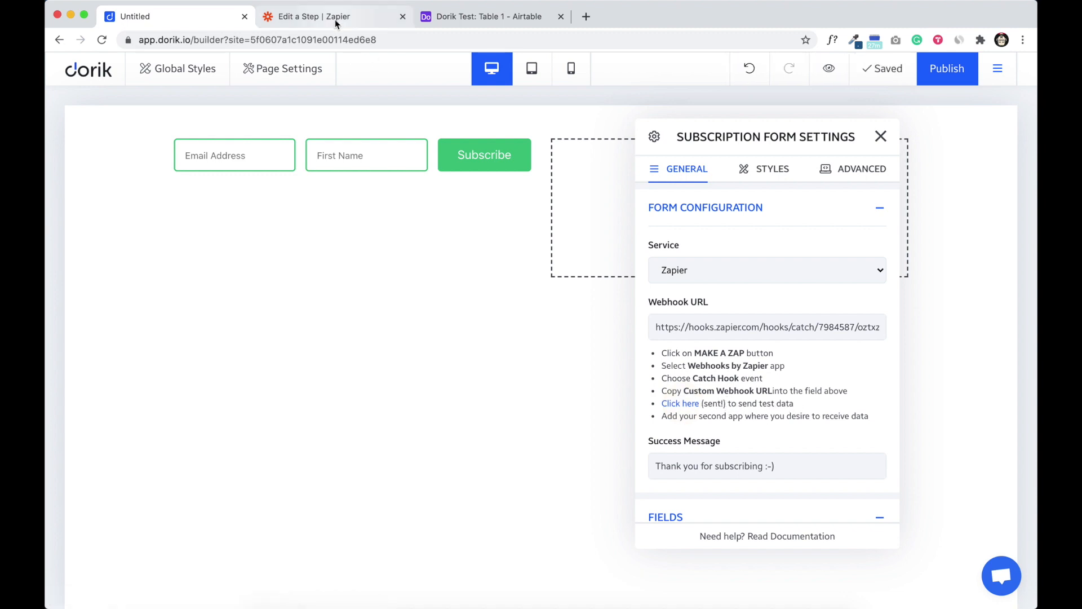
{"action": "left_click", "coordinate": [319, 16]}
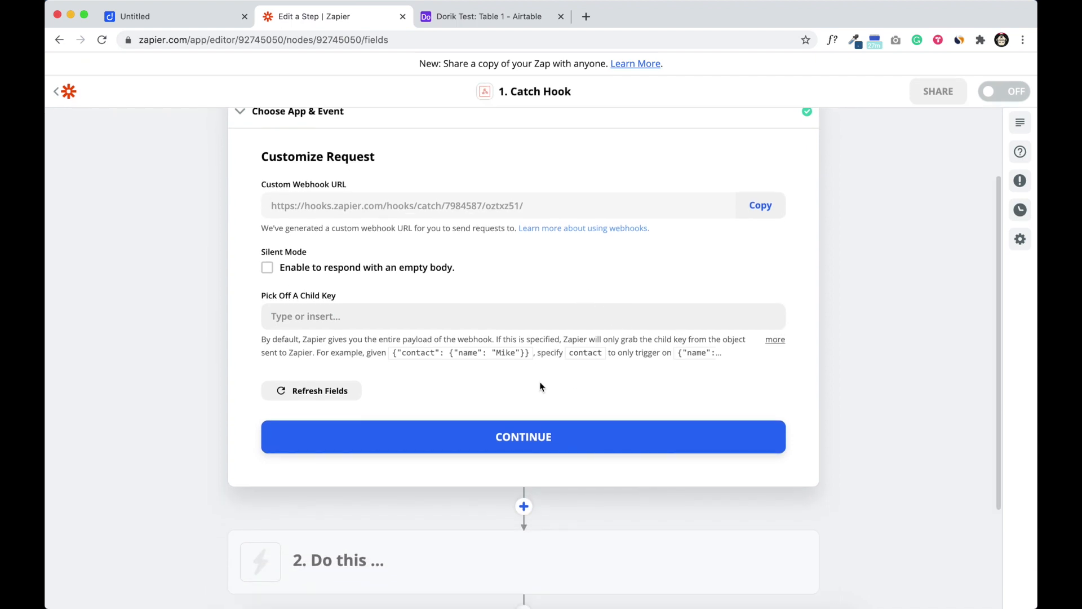
Test the Catch Hook trigger so it finds the request with email, firstName and lastName
{"action": "left_click", "coordinate": [523, 436]}
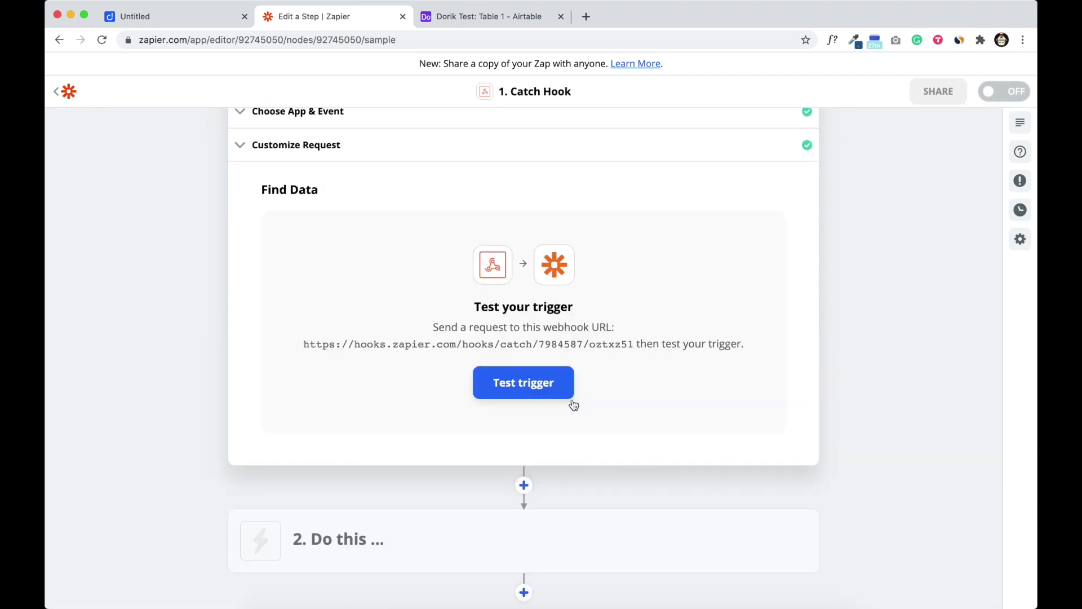
{"action": "left_click", "coordinate": [523, 382]}
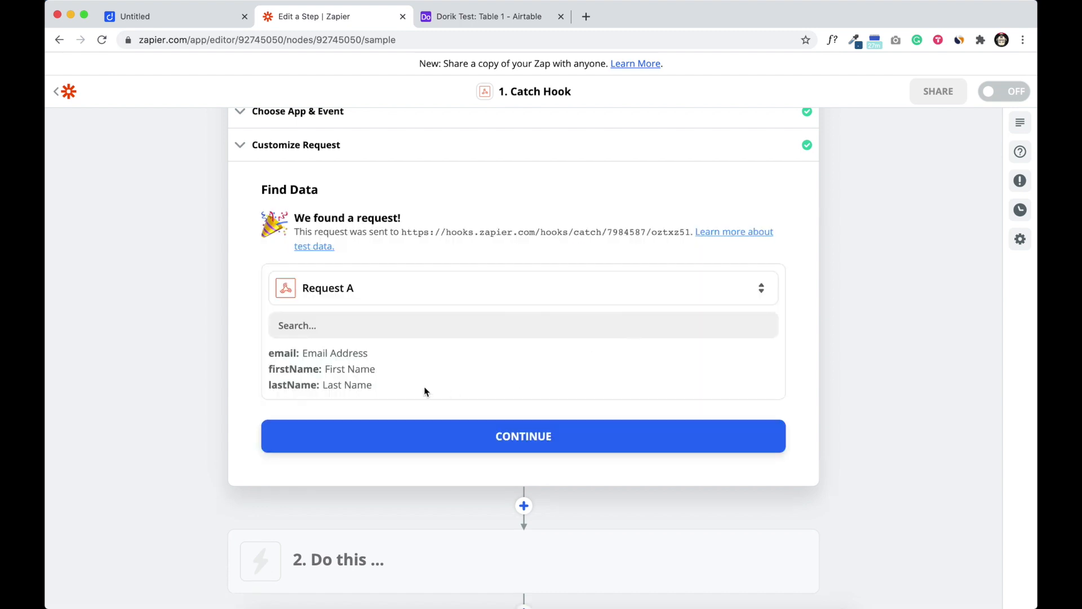
{"action": "mouse_move", "coordinate": [370, 365]}
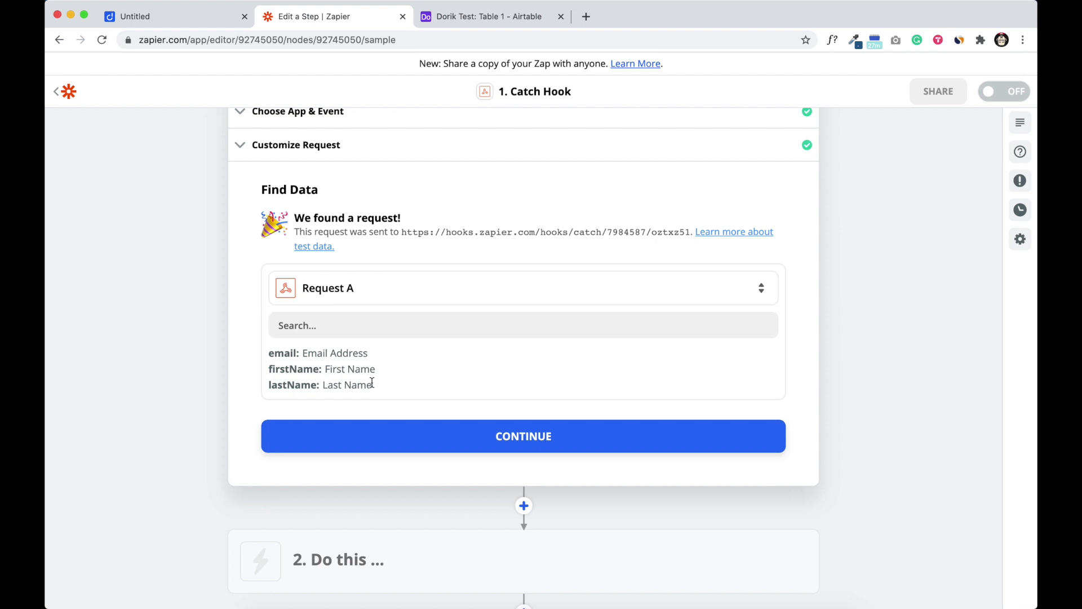
{"action": "mouse_move", "coordinate": [378, 385]}
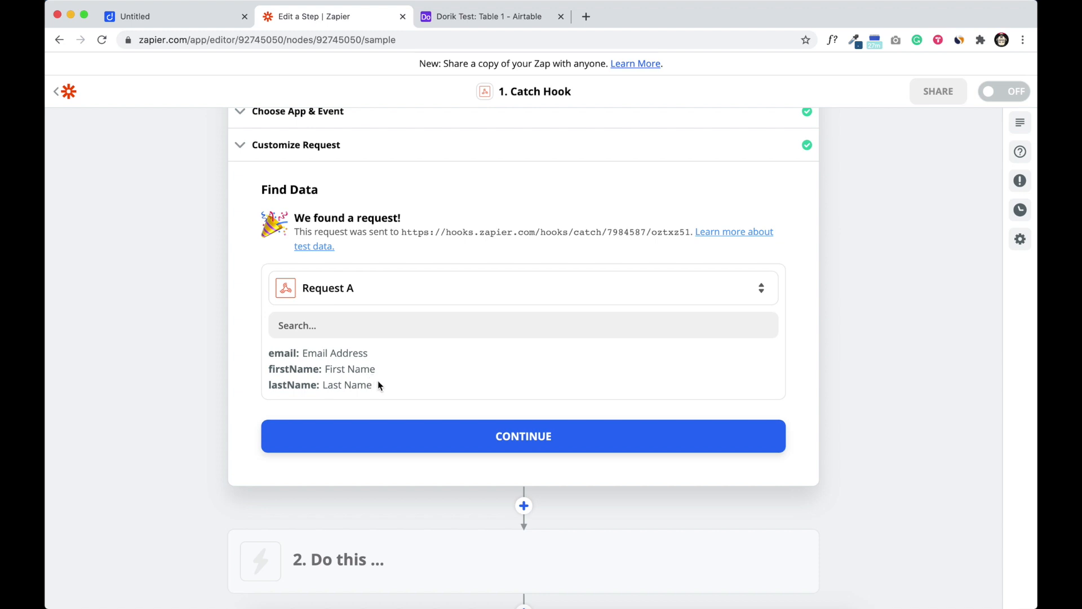
{"action": "mouse_move", "coordinate": [462, 436]}
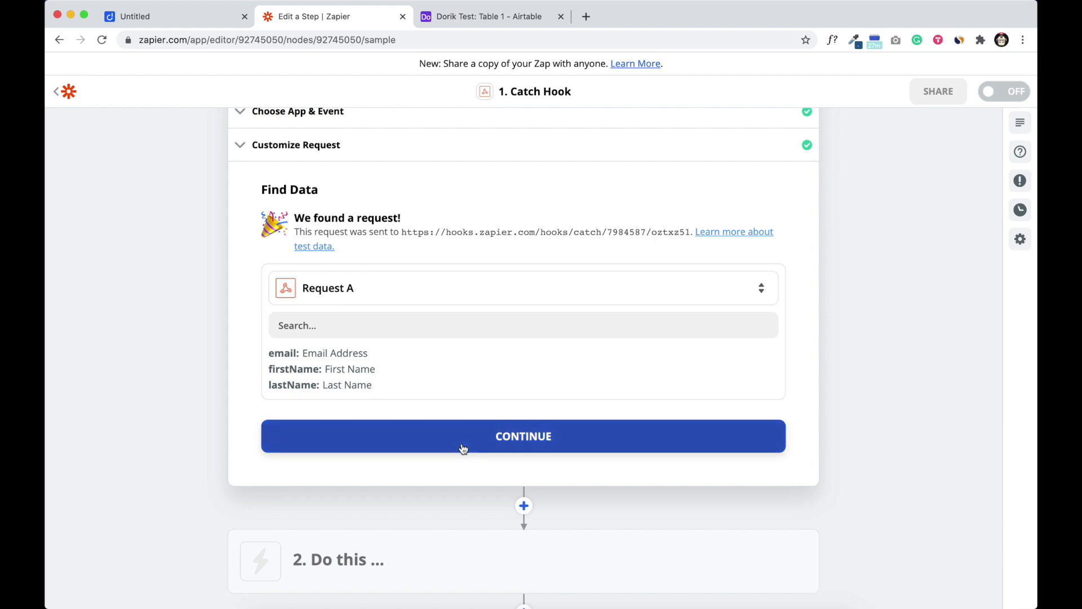
Set the action to Airtable Create Record using the already connected Airtable account
{"action": "left_click", "coordinate": [523, 435]}
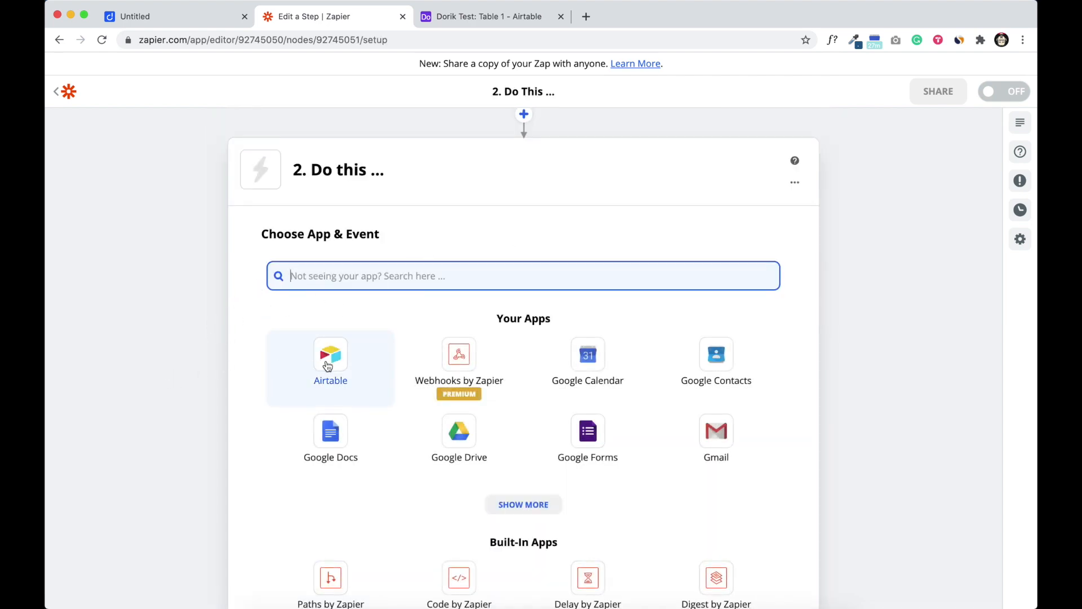
{"action": "left_click", "coordinate": [330, 358]}
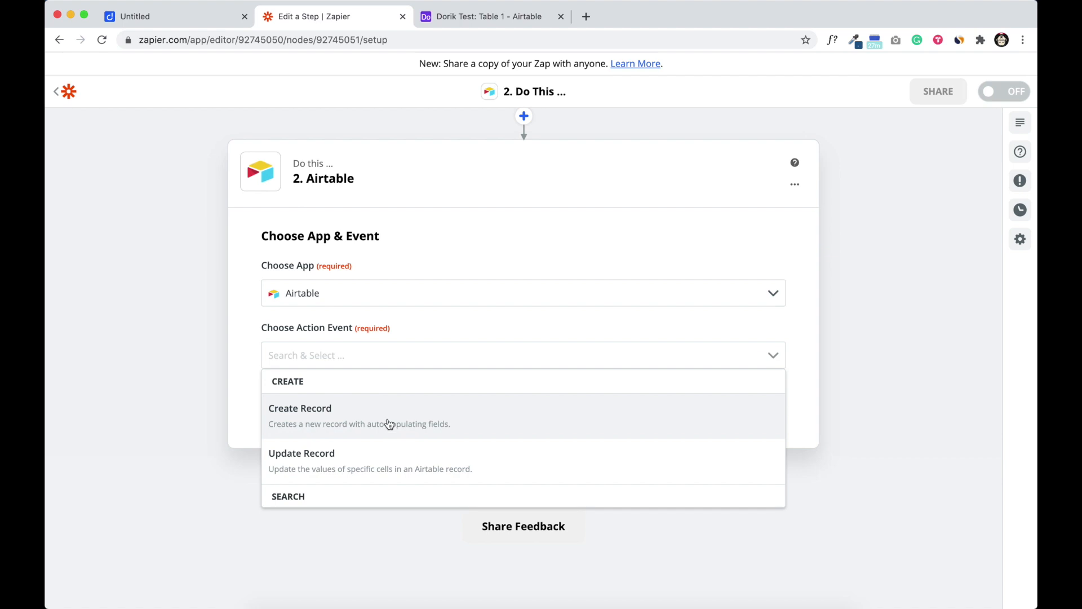
{"action": "mouse_move", "coordinate": [364, 417]}
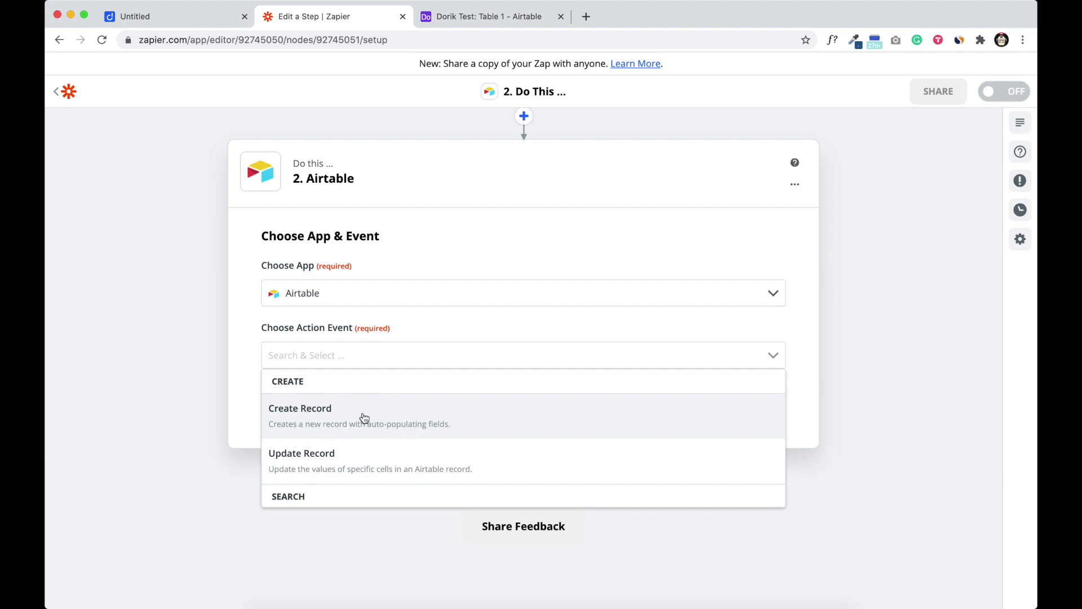
{"action": "left_click", "coordinate": [300, 408]}
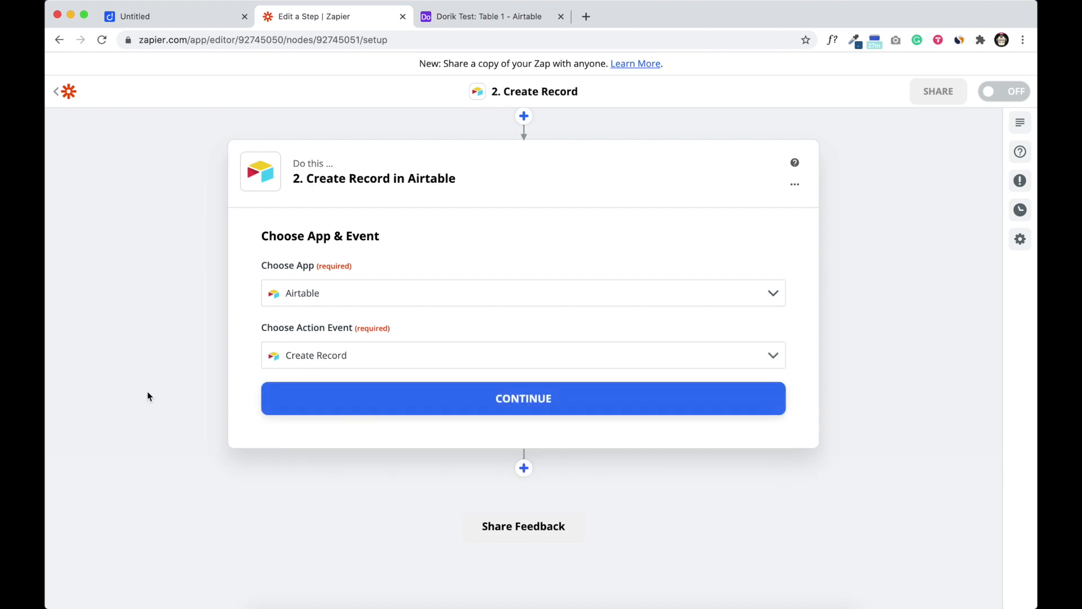
{"action": "left_click", "coordinate": [523, 398]}
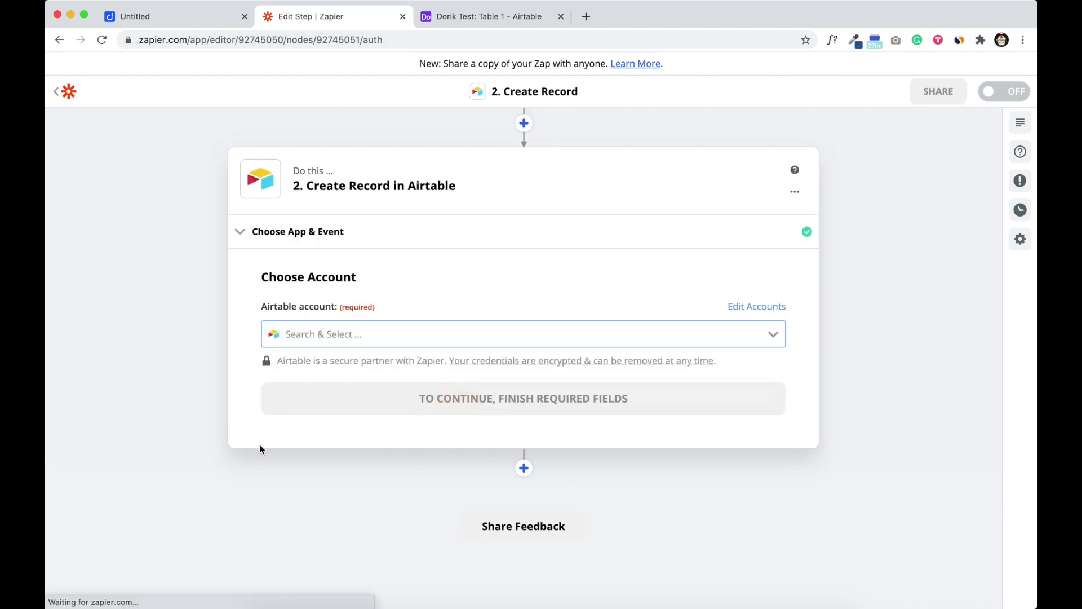
{"action": "mouse_move", "coordinate": [774, 336]}
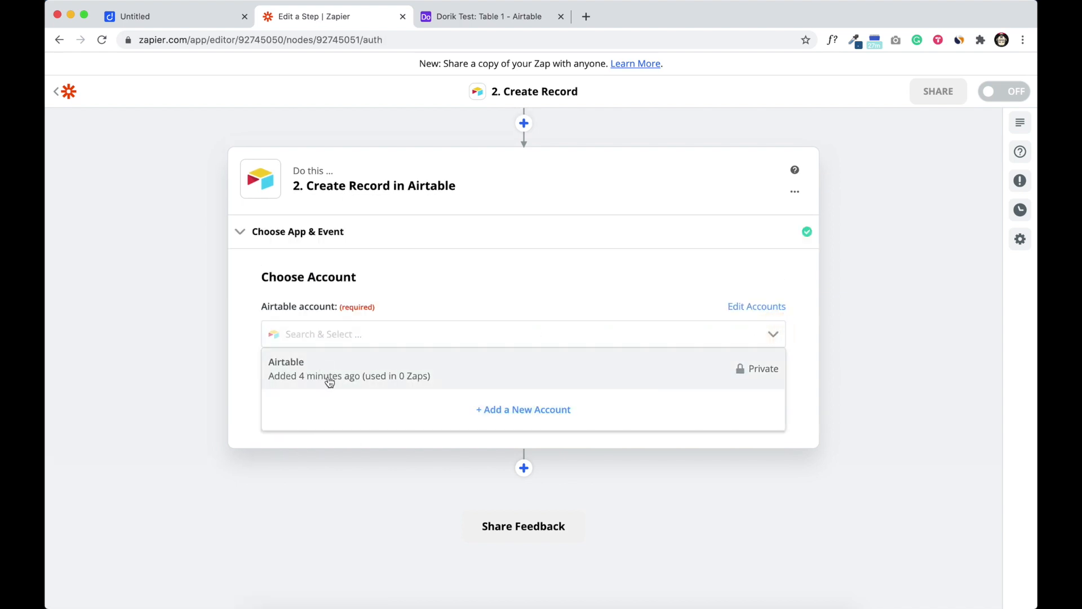
{"action": "mouse_move", "coordinate": [338, 376]}
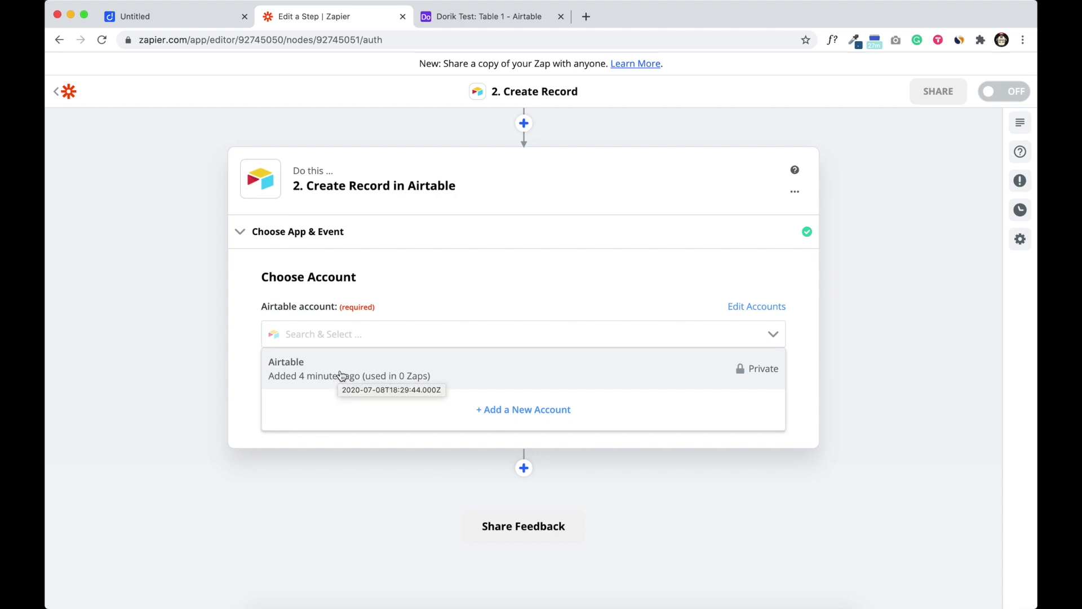
{"action": "left_click", "coordinate": [345, 368]}
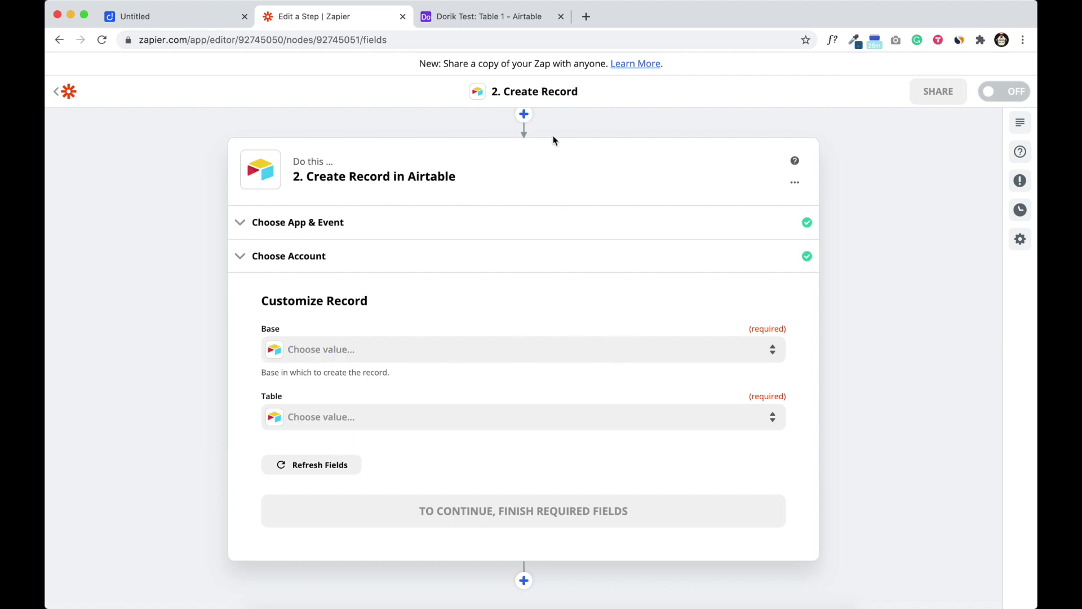
Select the Dorik Test base and its Dorik Subscriber table, checking names in Airtable
{"action": "left_click", "coordinate": [491, 16]}
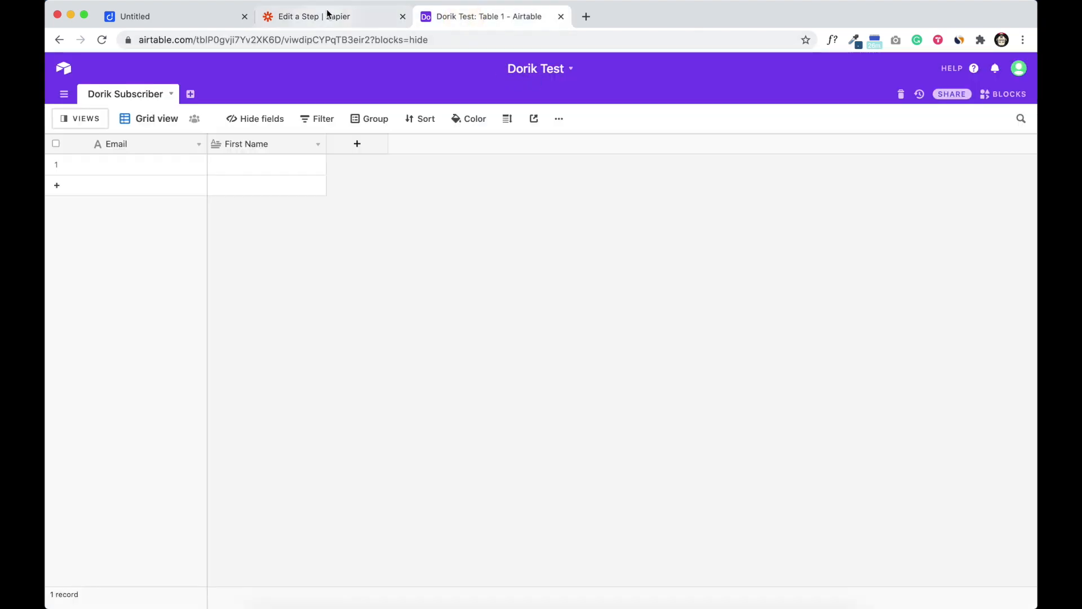
{"action": "left_click", "coordinate": [313, 16]}
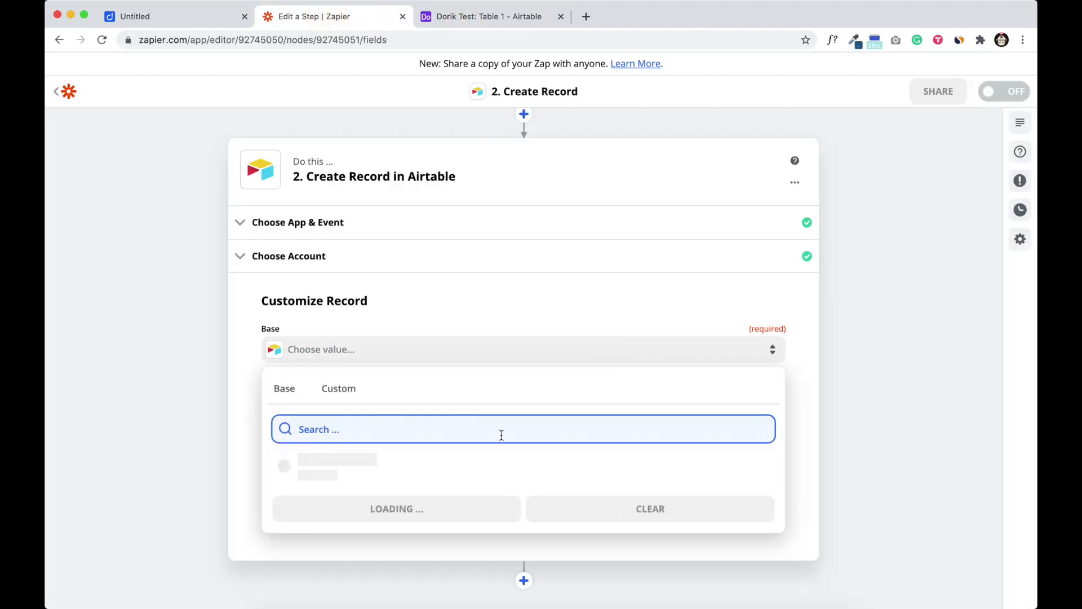
{"action": "type", "text": "d"}
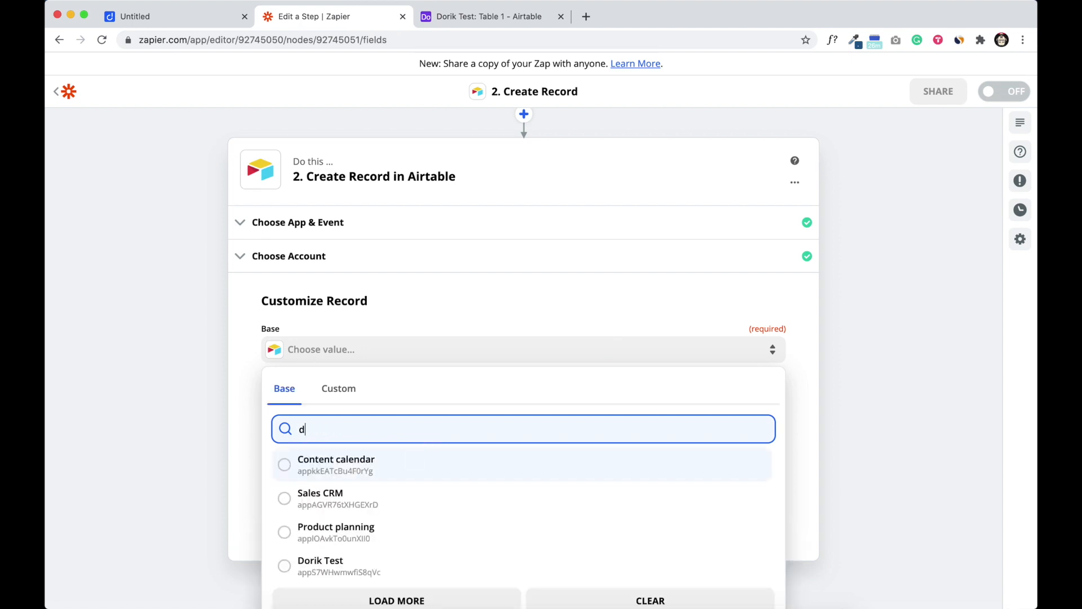
{"action": "type", "text": "or"}
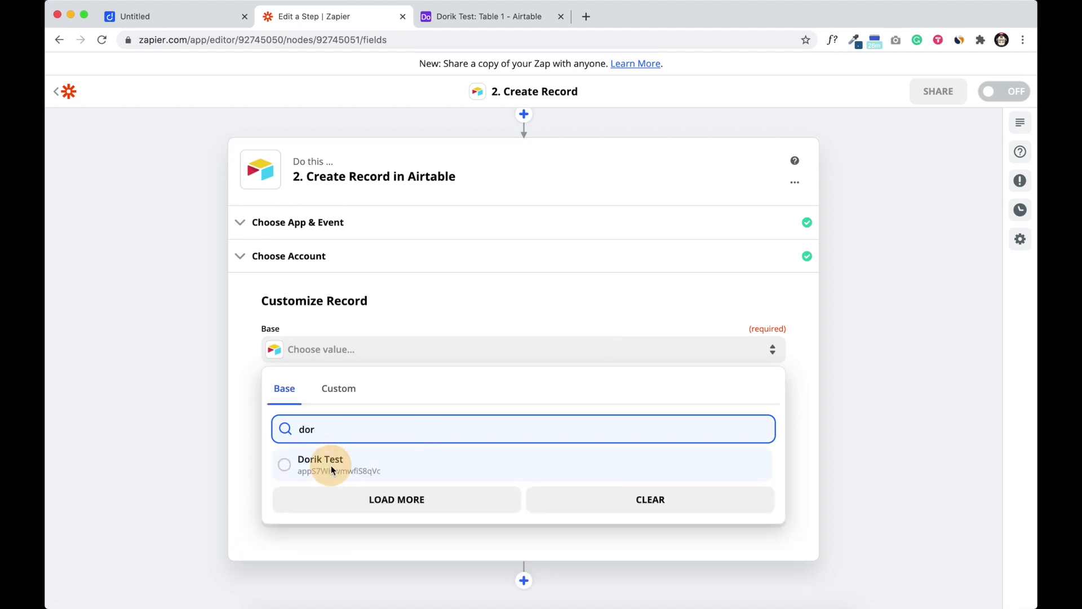
{"action": "left_click", "coordinate": [320, 458]}
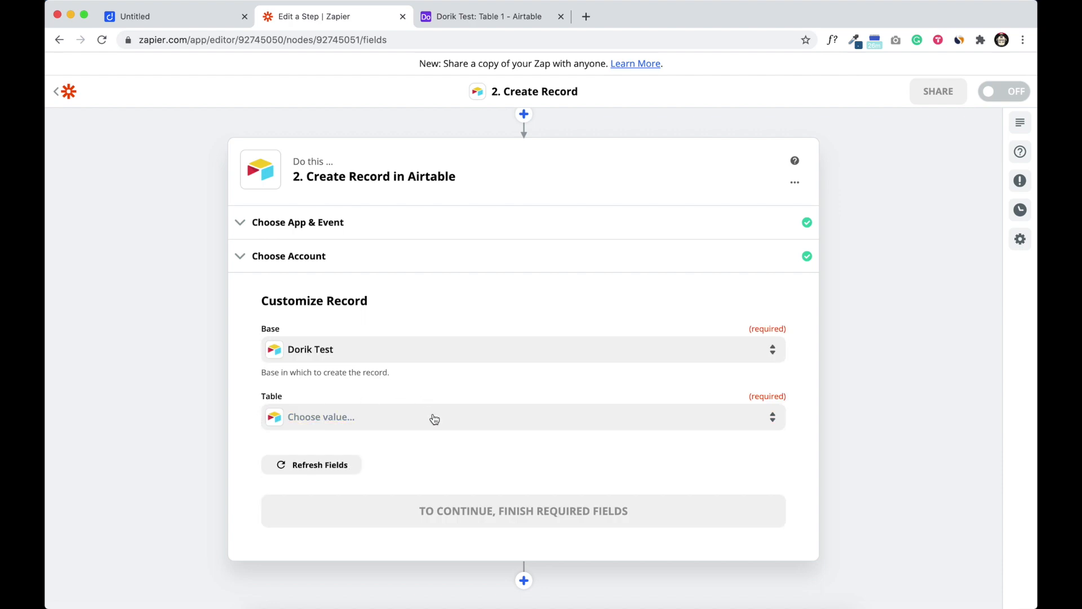
{"action": "left_click", "coordinate": [490, 16]}
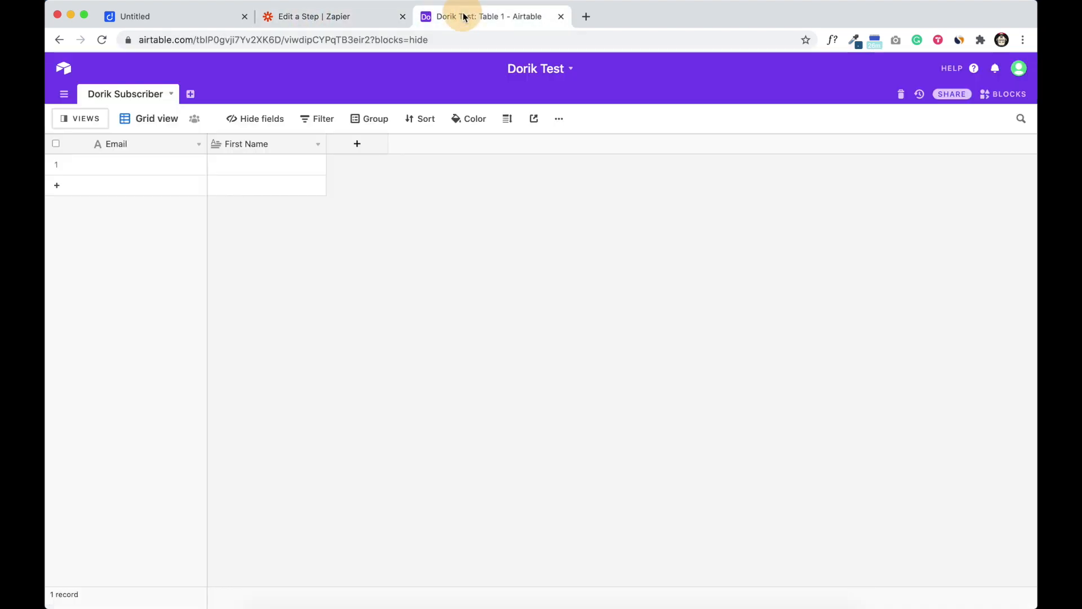
{"action": "left_click", "coordinate": [335, 16]}
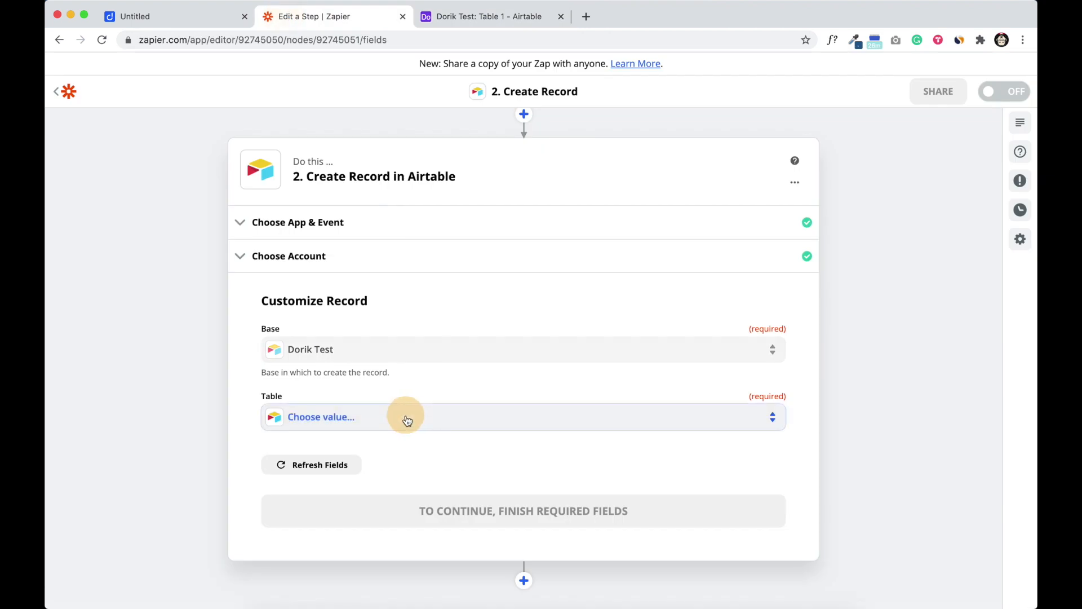
{"action": "left_click", "coordinate": [408, 416]}
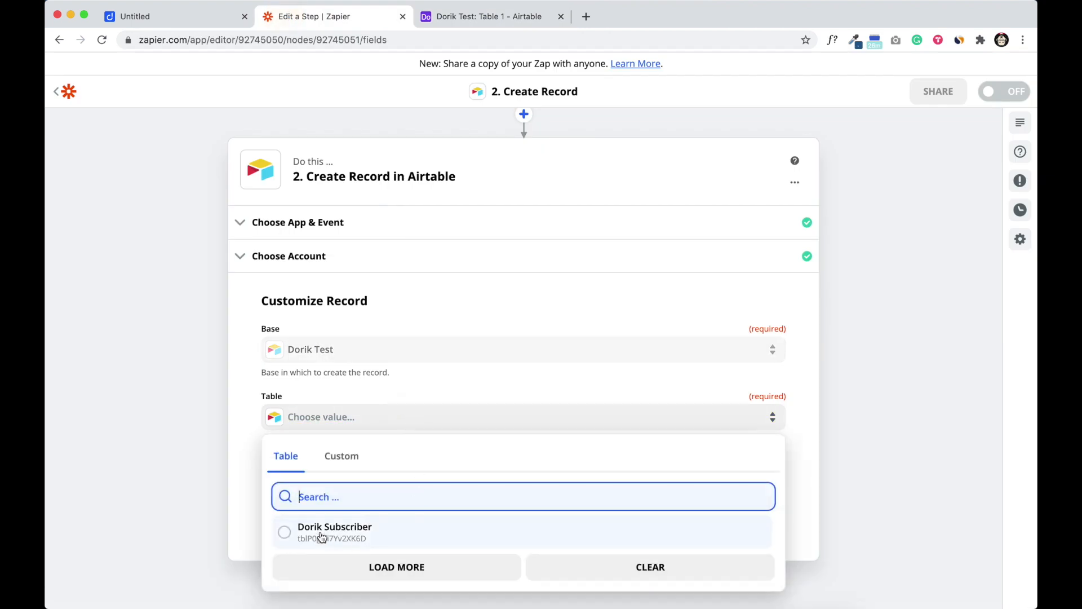
{"action": "left_click", "coordinate": [335, 527]}
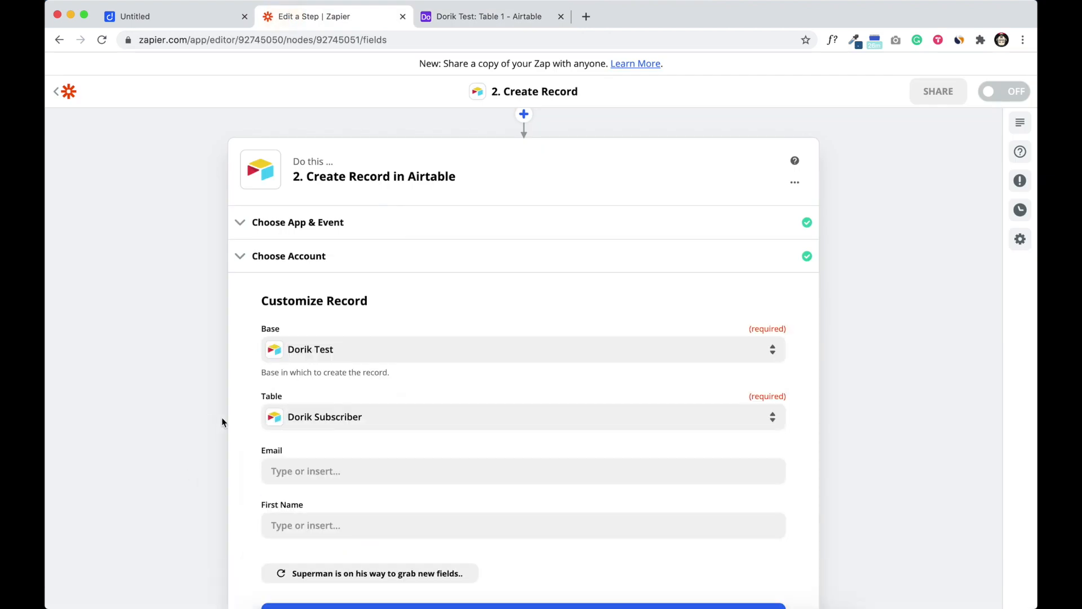
Map the Email and First Name fields to the hook's email and firstName values
{"action": "scroll", "scroll_direction": "down", "scroll_amount": 3}
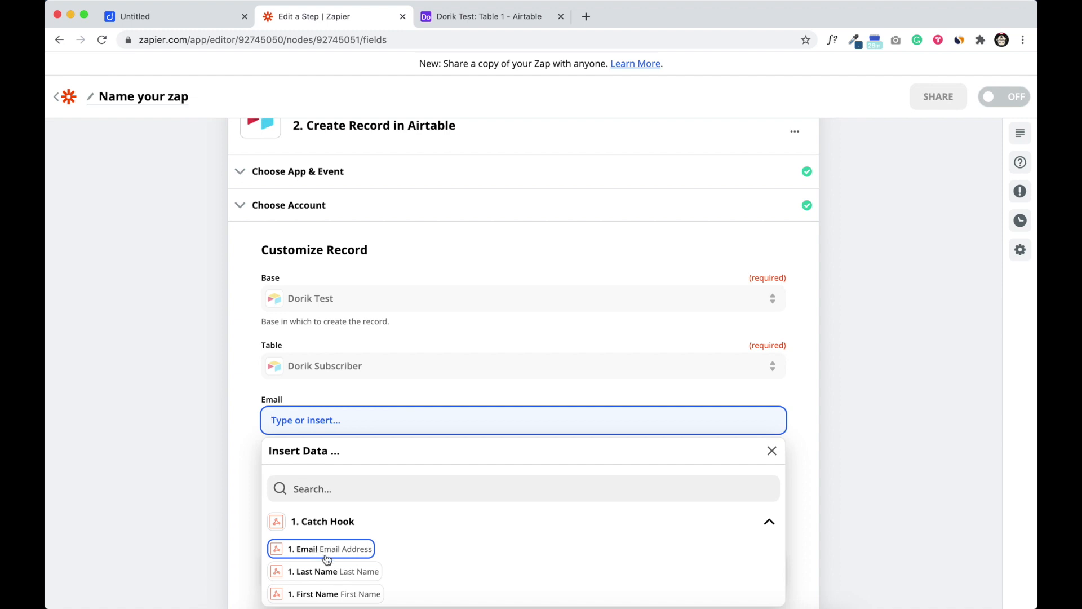
{"action": "left_click", "coordinate": [327, 549]}
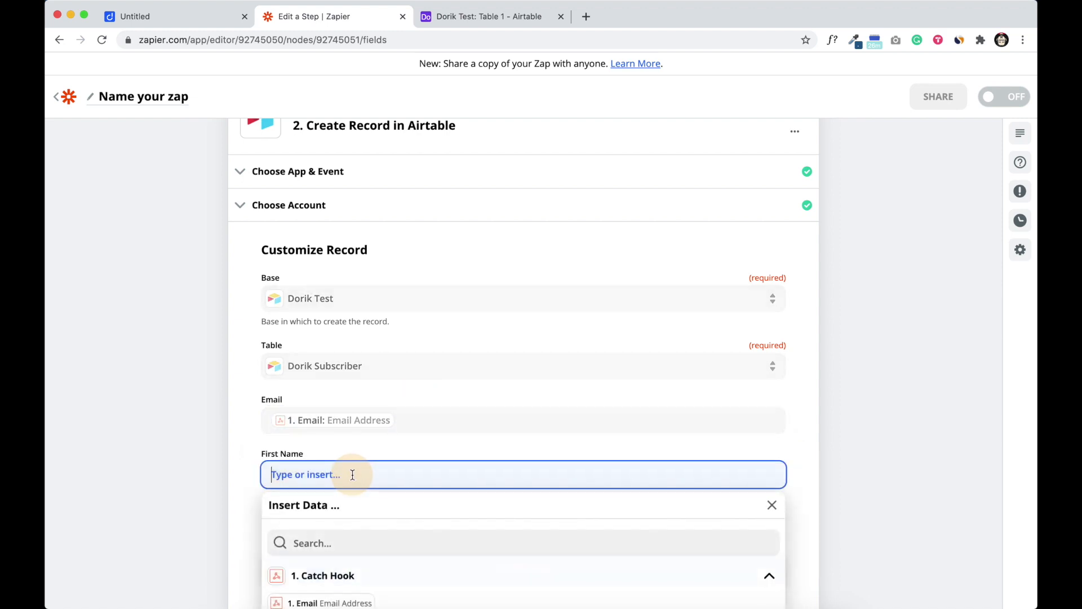
{"action": "scroll", "scroll_direction": "down", "scroll_amount": 3}
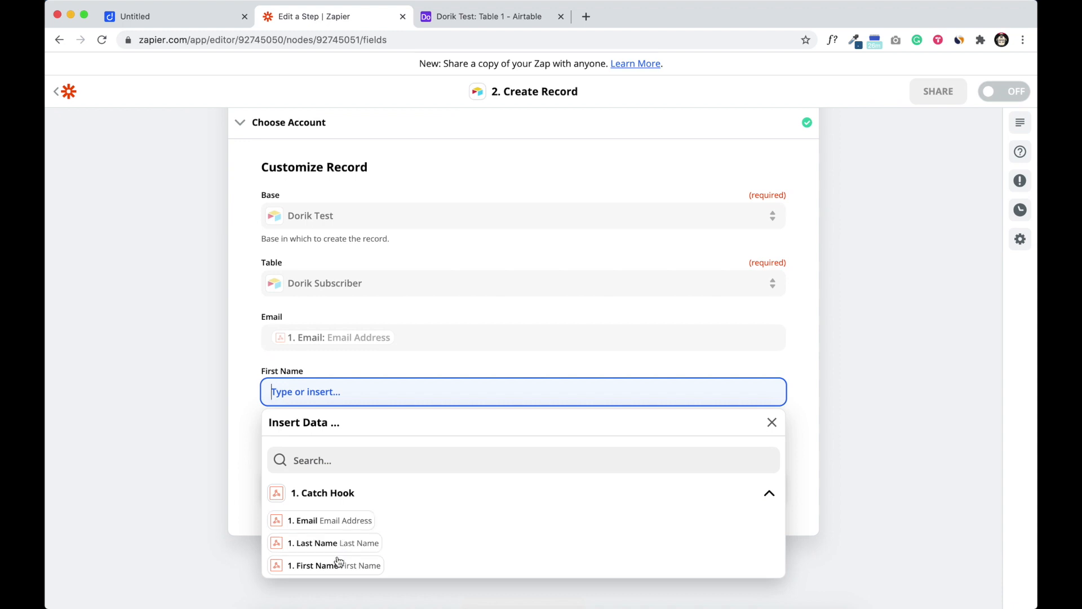
{"action": "left_click", "coordinate": [335, 565]}
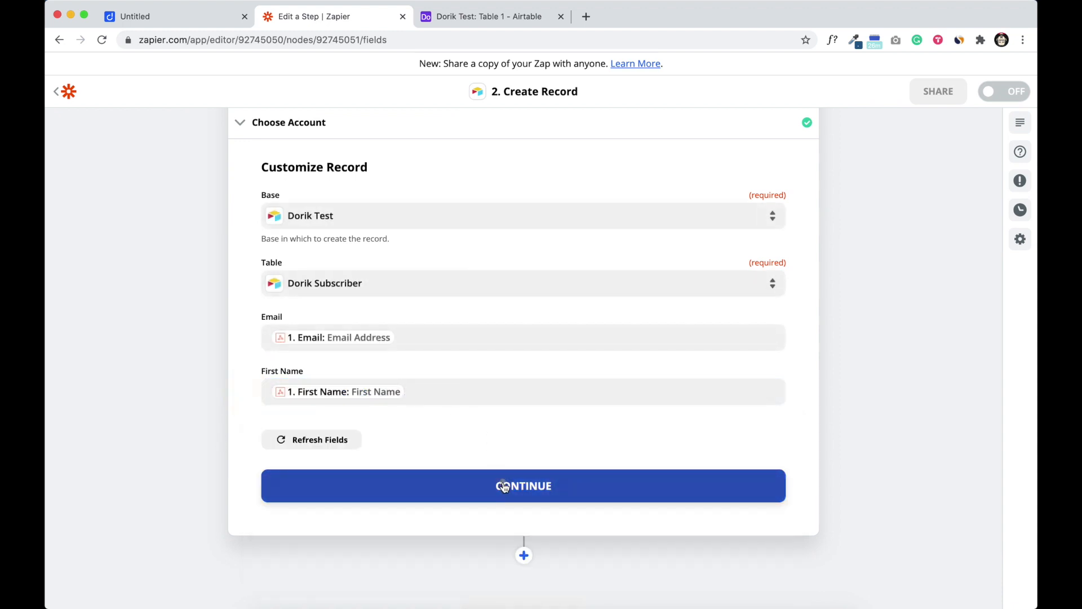
Send a test record to Airtable, verify the new row, and turn the Zap on
{"action": "left_click", "coordinate": [523, 485]}
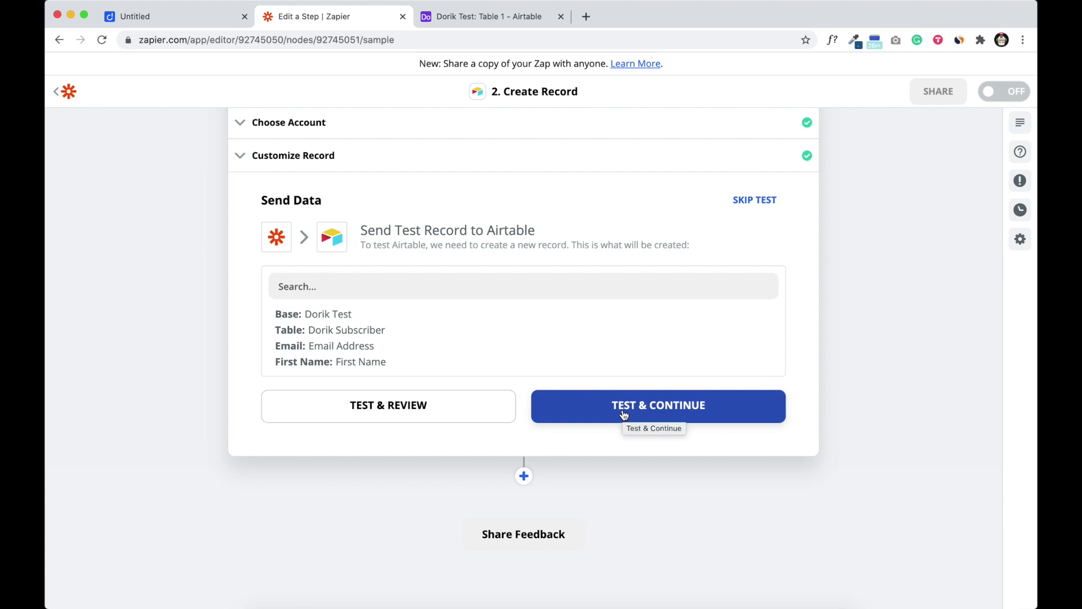
{"action": "mouse_move", "coordinate": [458, 416]}
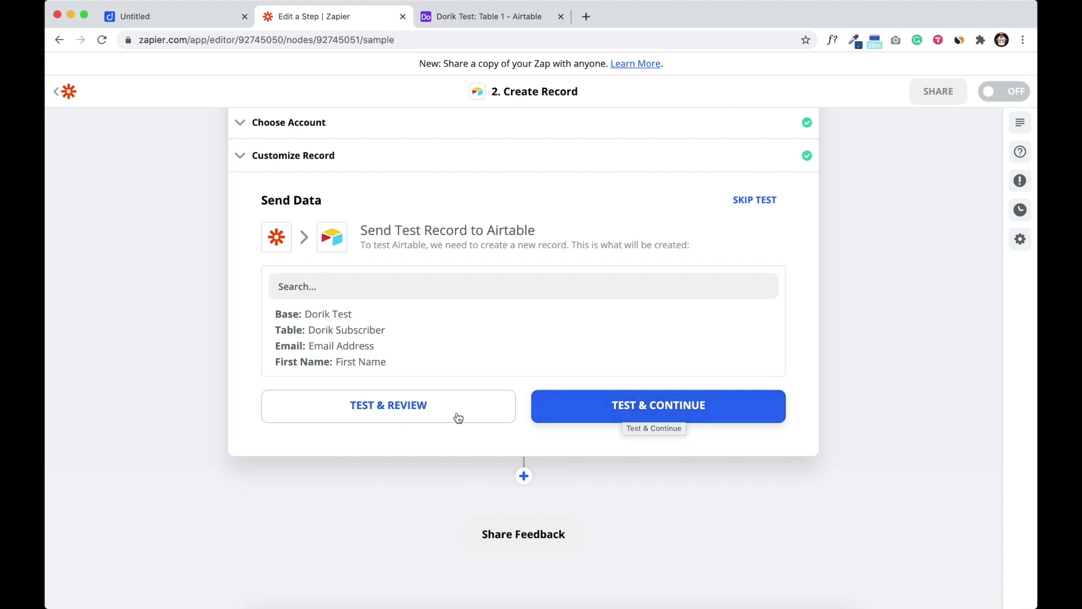
{"action": "left_click", "coordinate": [657, 405]}
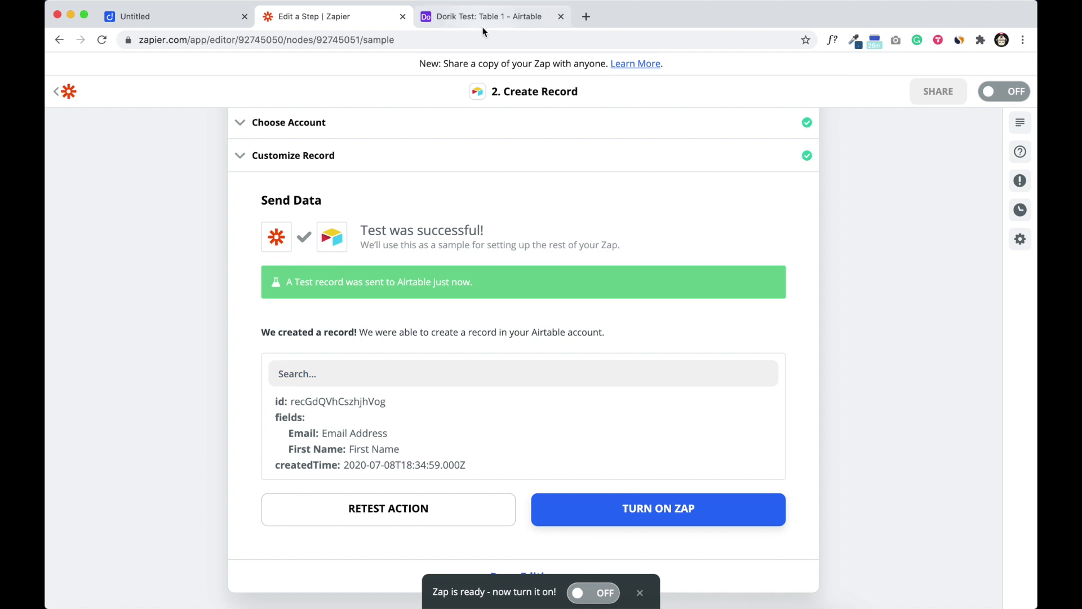
{"action": "left_click", "coordinate": [490, 15]}
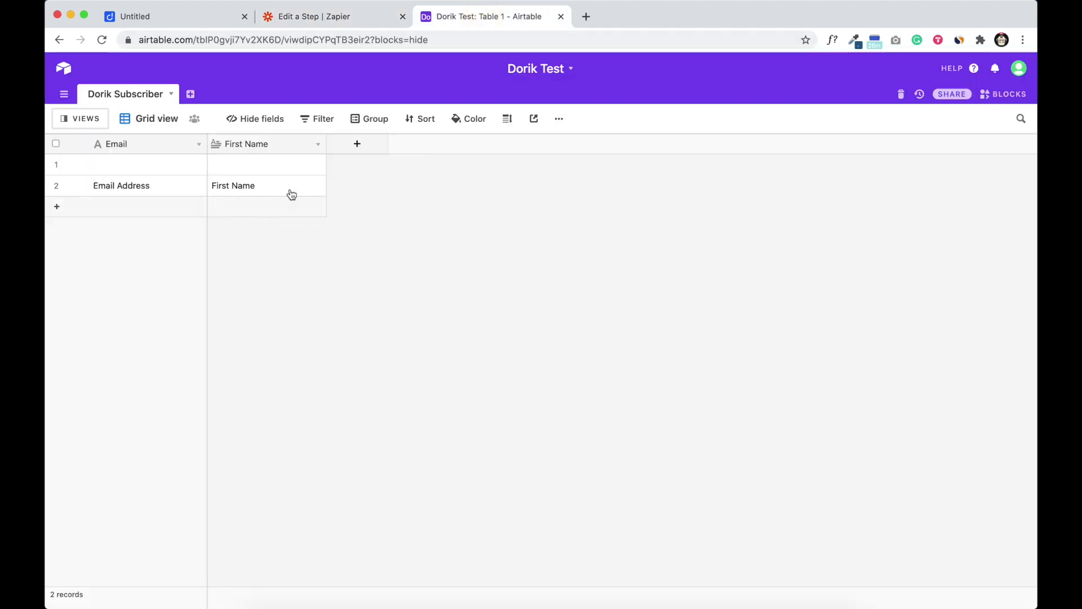
{"action": "left_click", "coordinate": [334, 16]}
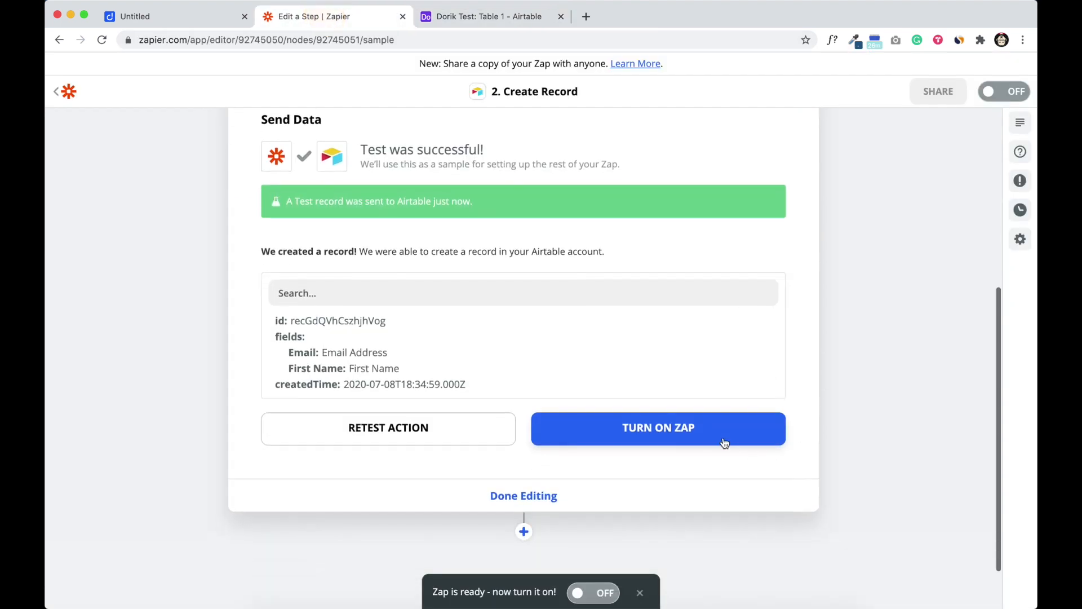
{"action": "left_click", "coordinate": [658, 427]}
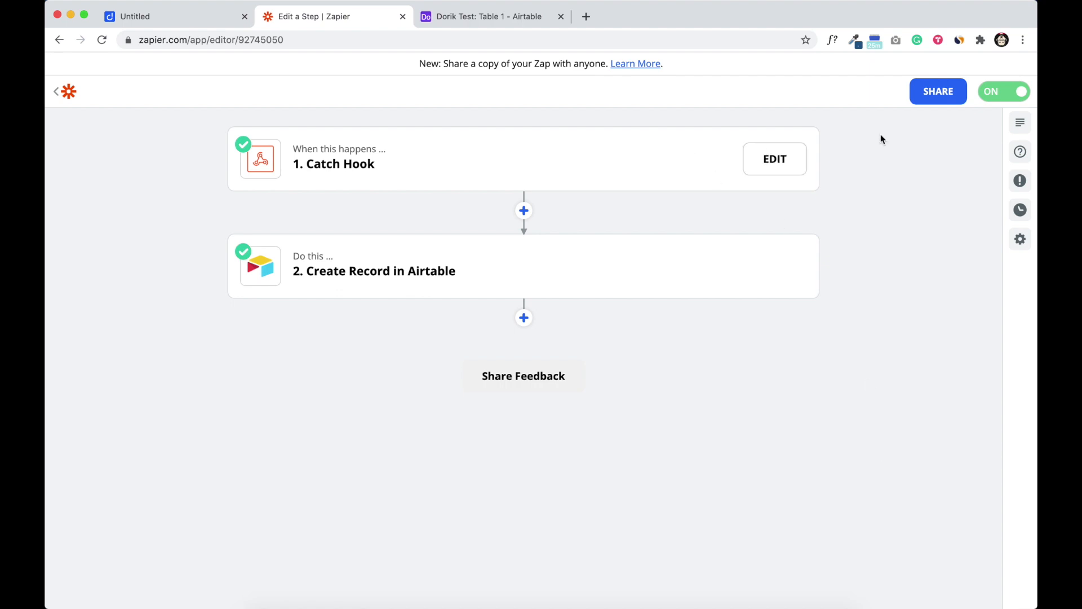
Back in the Dorik builder, extend the success message with '. :-)' and save it
{"action": "left_click", "coordinate": [176, 16]}
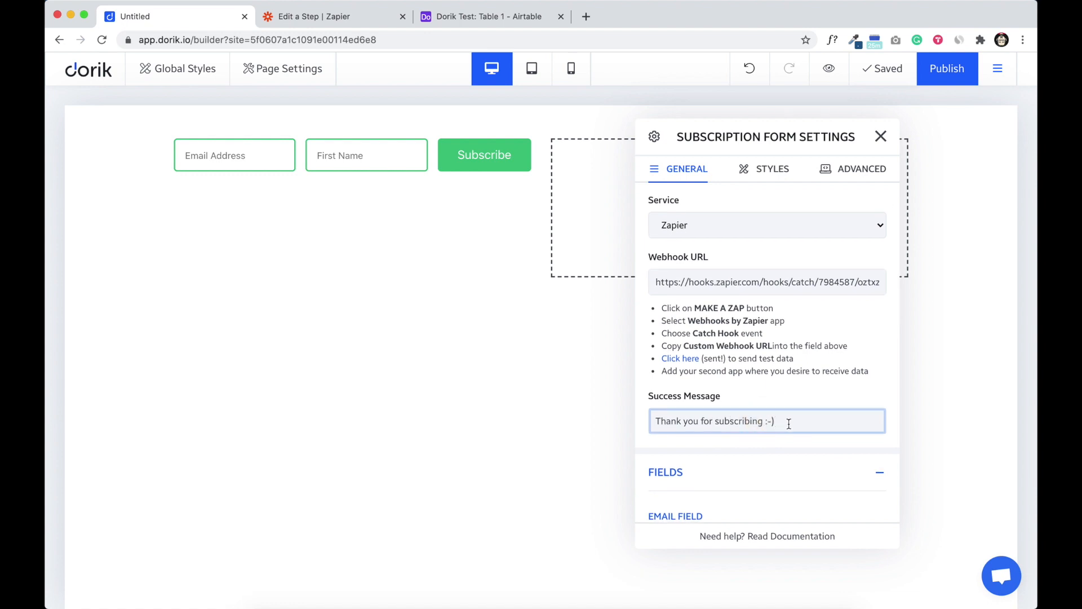
{"action": "type", "text": ". :-)"}
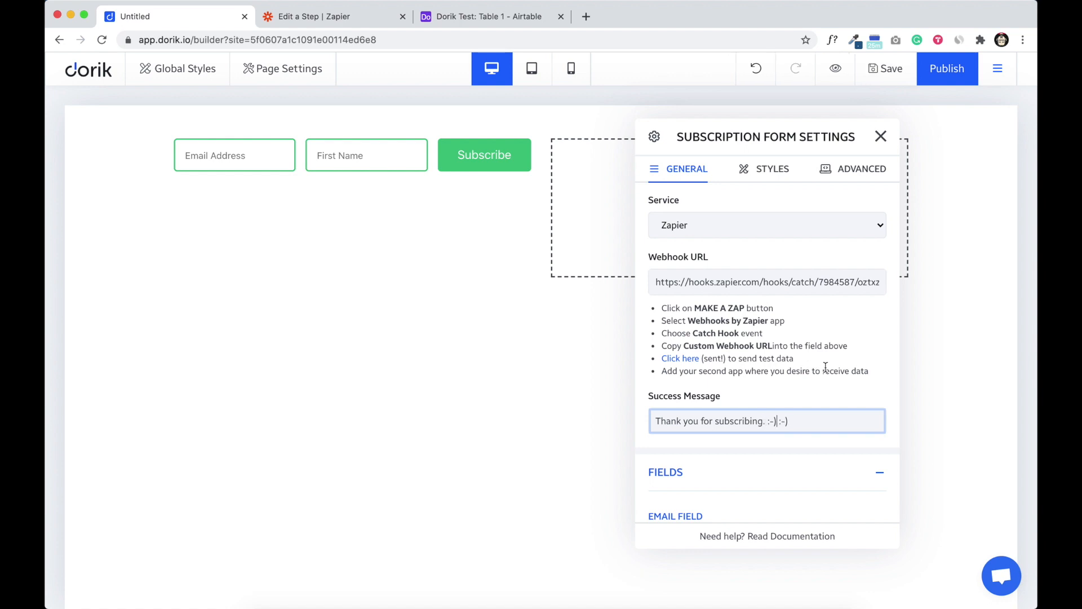
{"action": "left_click", "coordinate": [881, 136]}
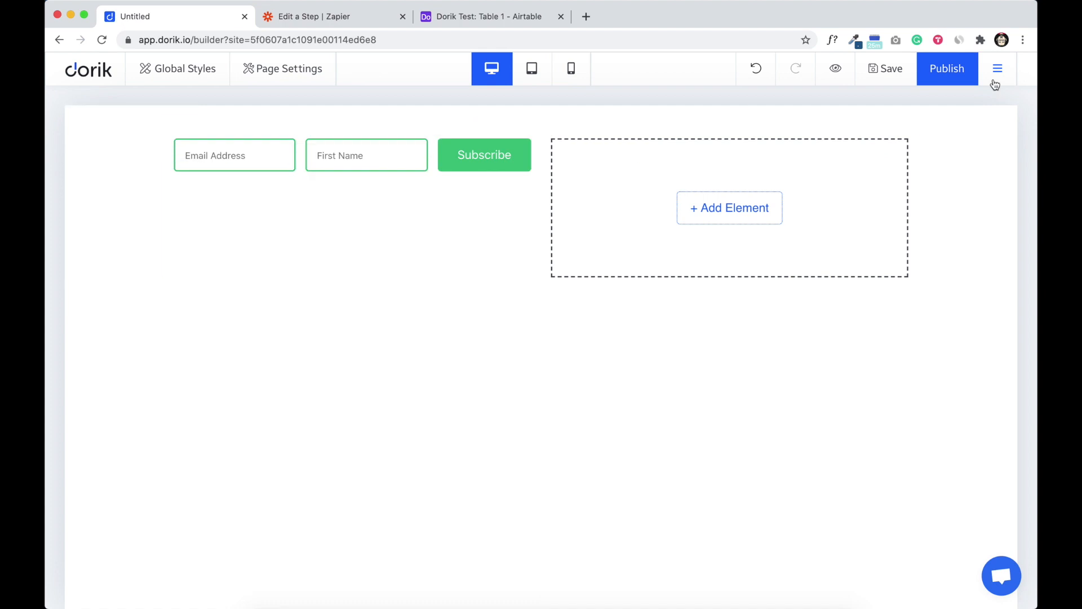
Publish the site as 'Zapier Test' on the zapier-test subdomain and open the live page
{"action": "left_click", "coordinate": [946, 69]}
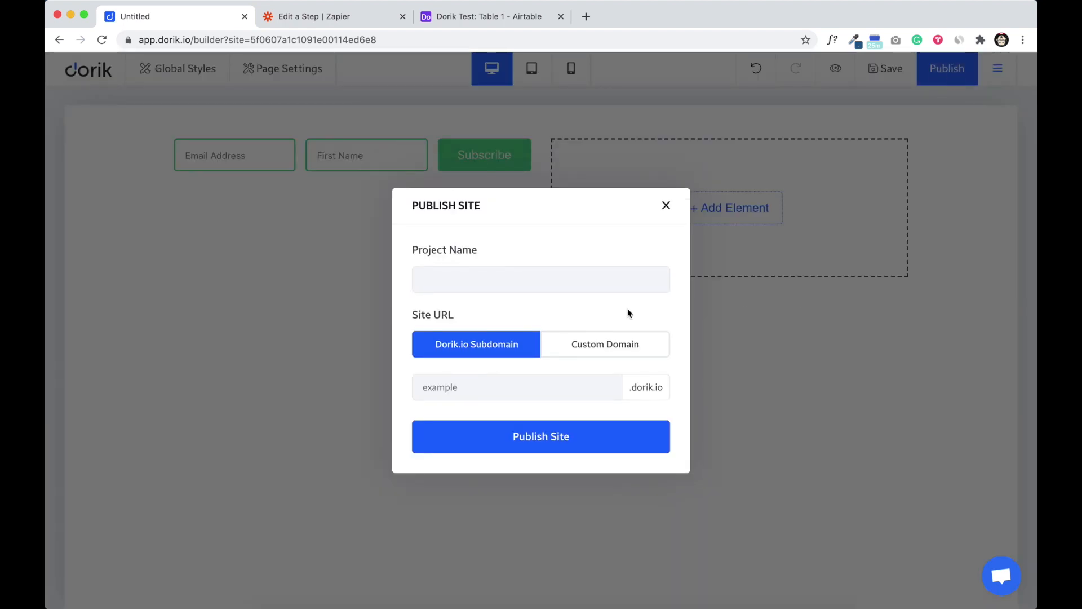
{"action": "type", "text": "Zapier Test"}
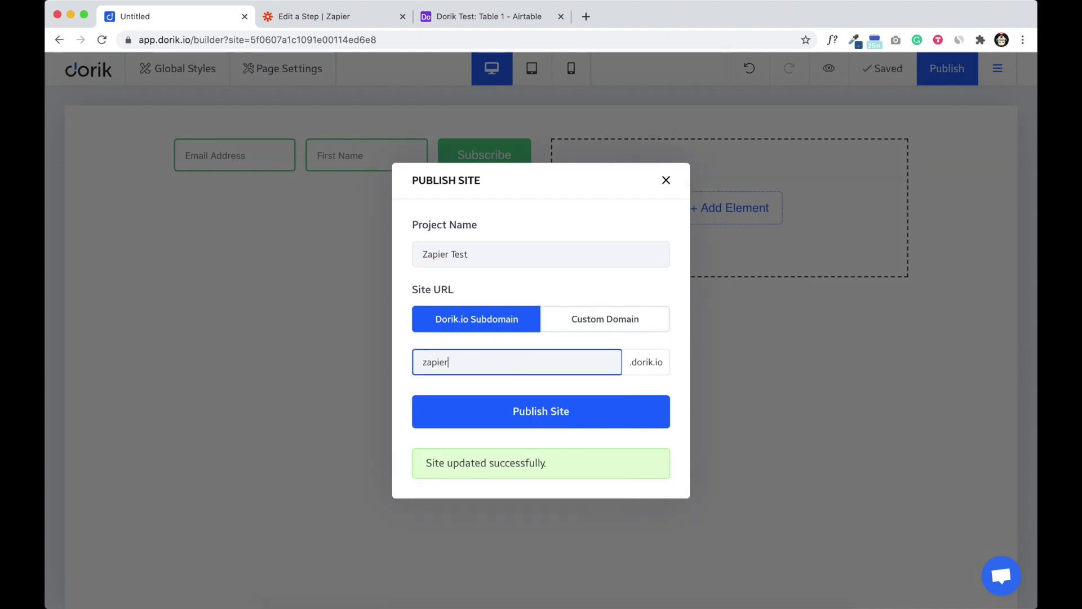
{"action": "type", "text": "-test"}
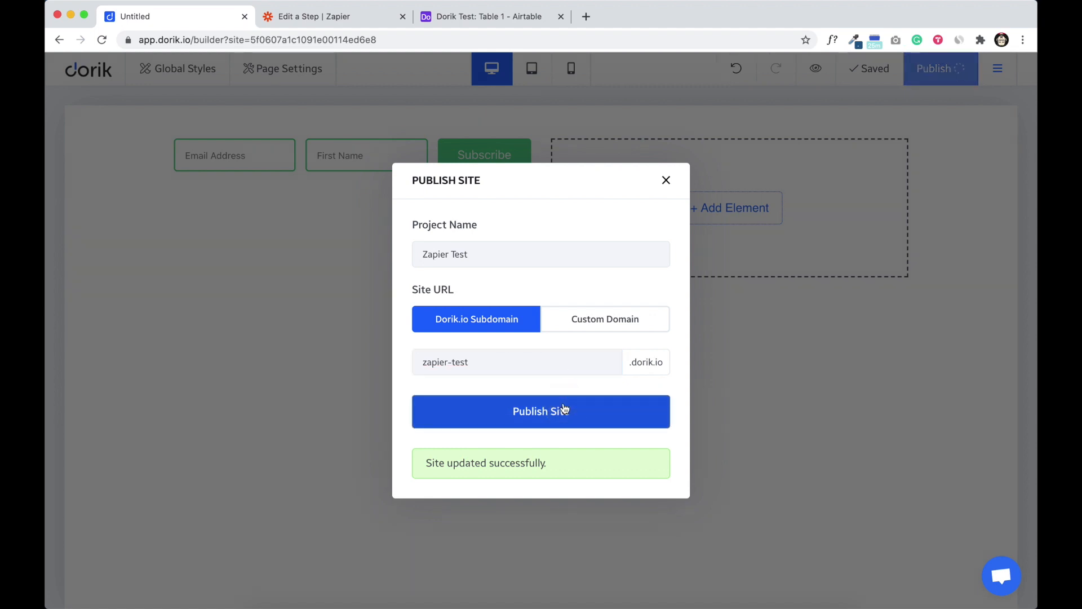
{"action": "left_click", "coordinate": [540, 410]}
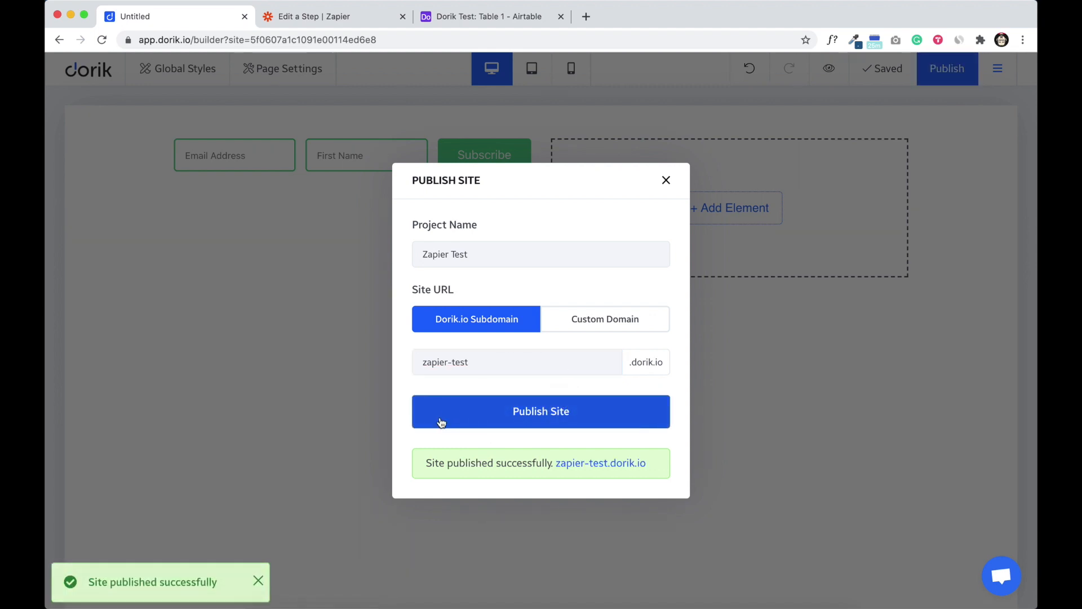
{"action": "mouse_move", "coordinate": [599, 464]}
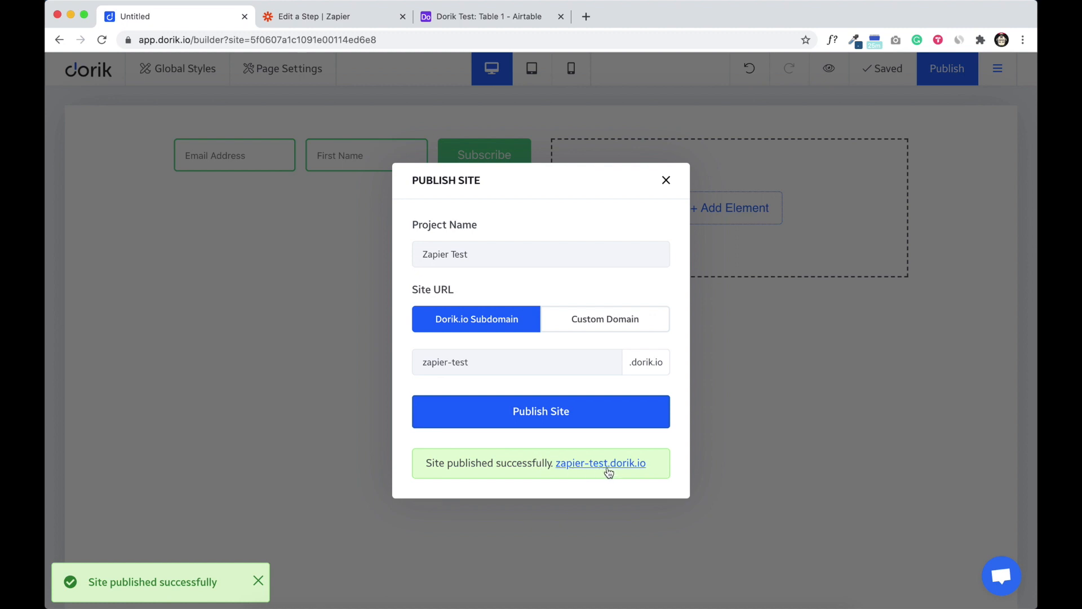
{"action": "left_click", "coordinate": [600, 463]}
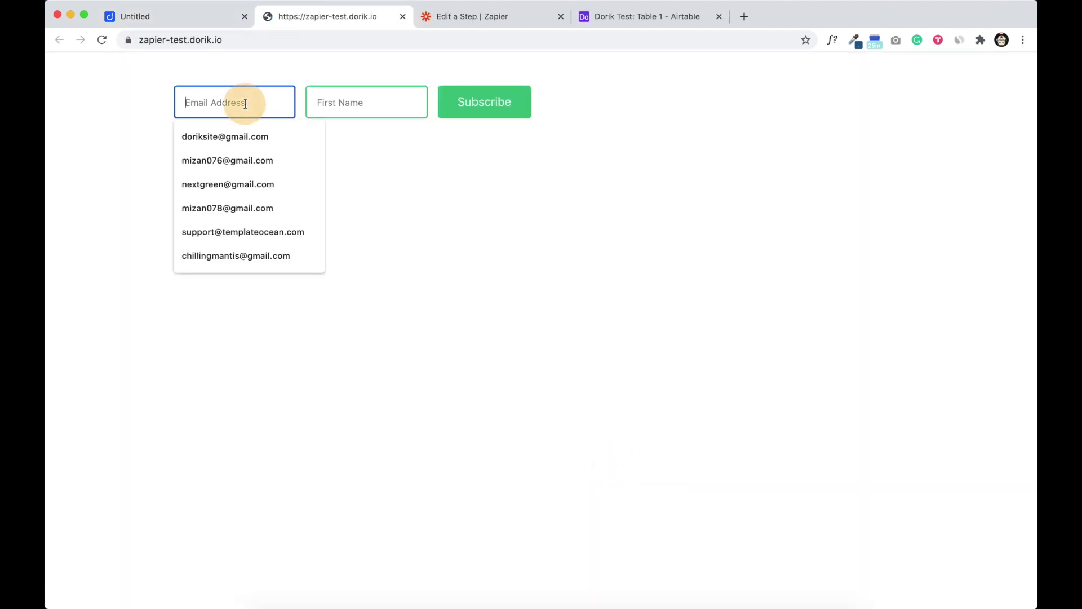
{"action": "left_click", "coordinate": [366, 102]}
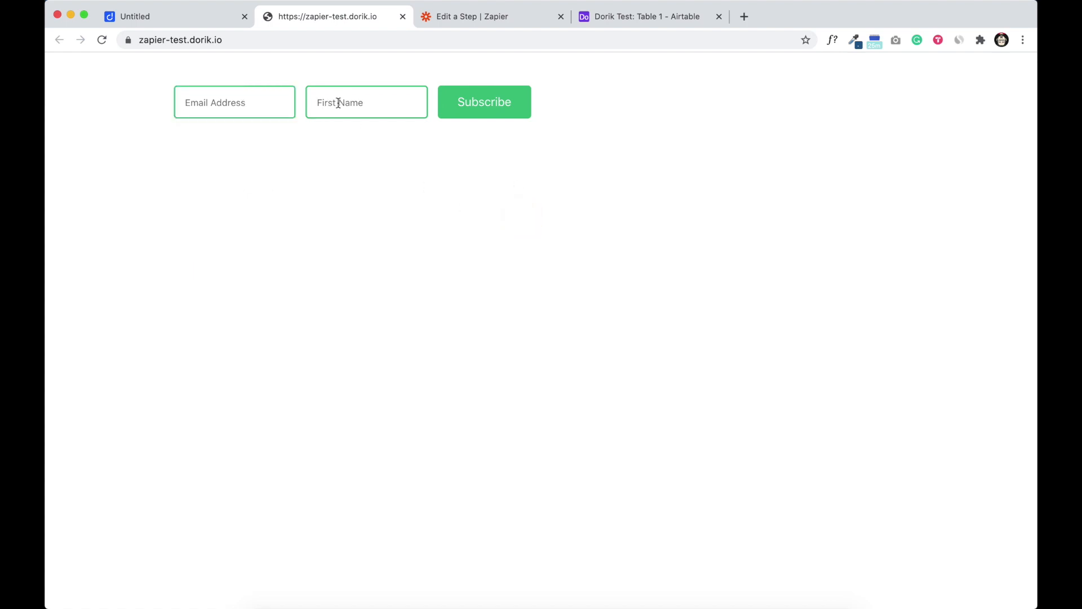
{"action": "mouse_move", "coordinate": [543, 65]}
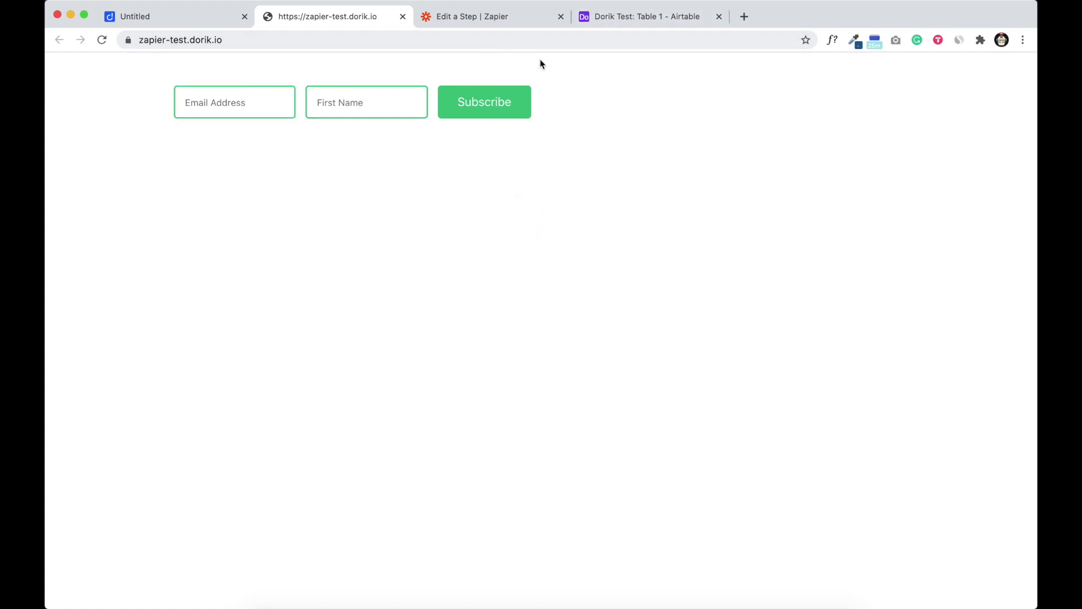
{"action": "left_click", "coordinate": [235, 102]}
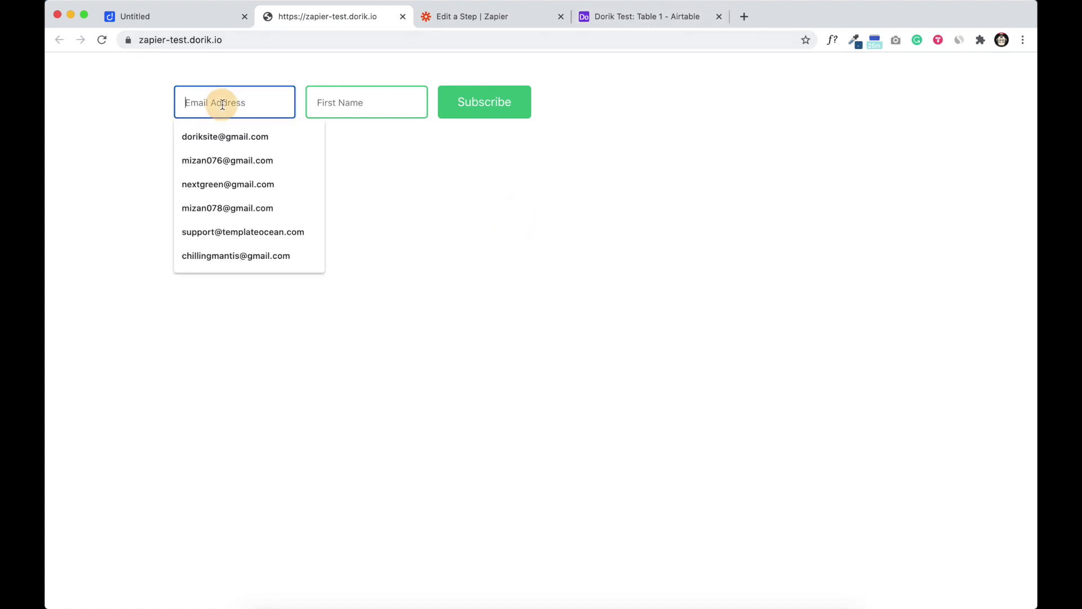
{"action": "type", "text": "test@exam"}
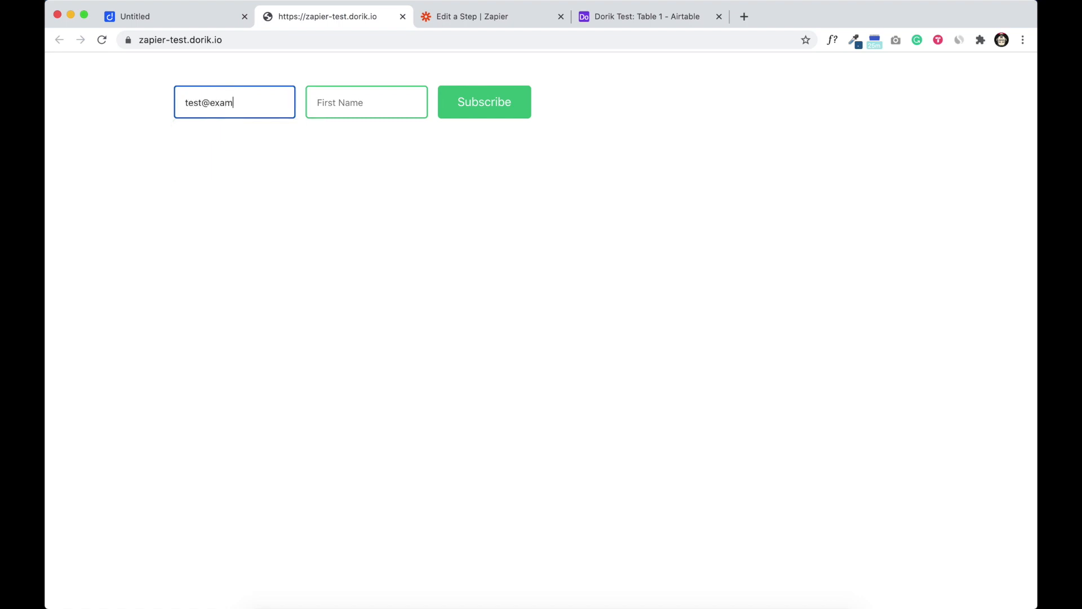
{"action": "type", "text": "ple.com"}
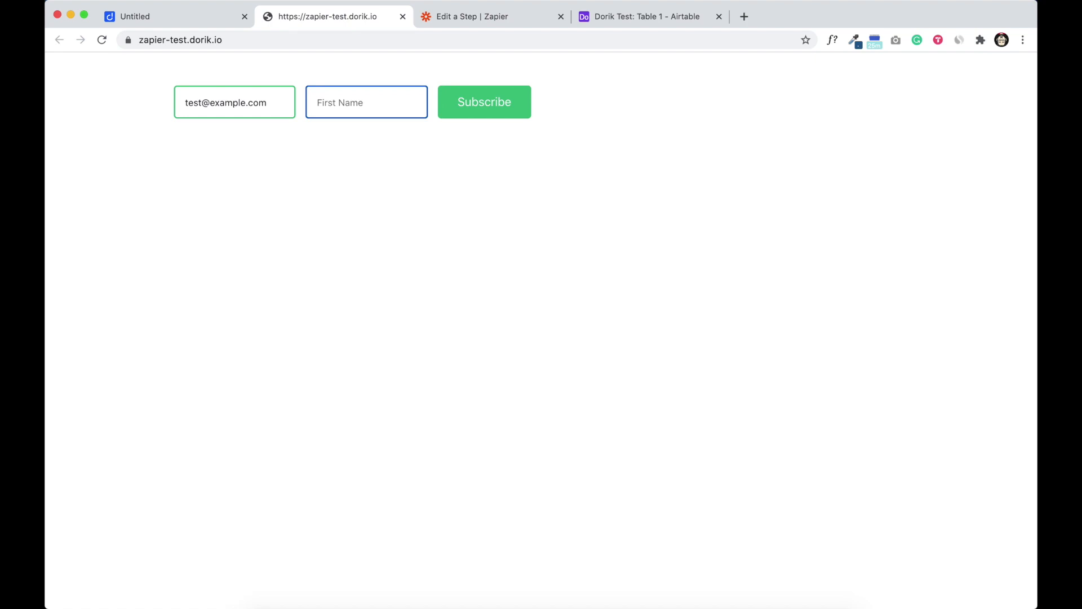
{"action": "type", "text": "John Doe"}
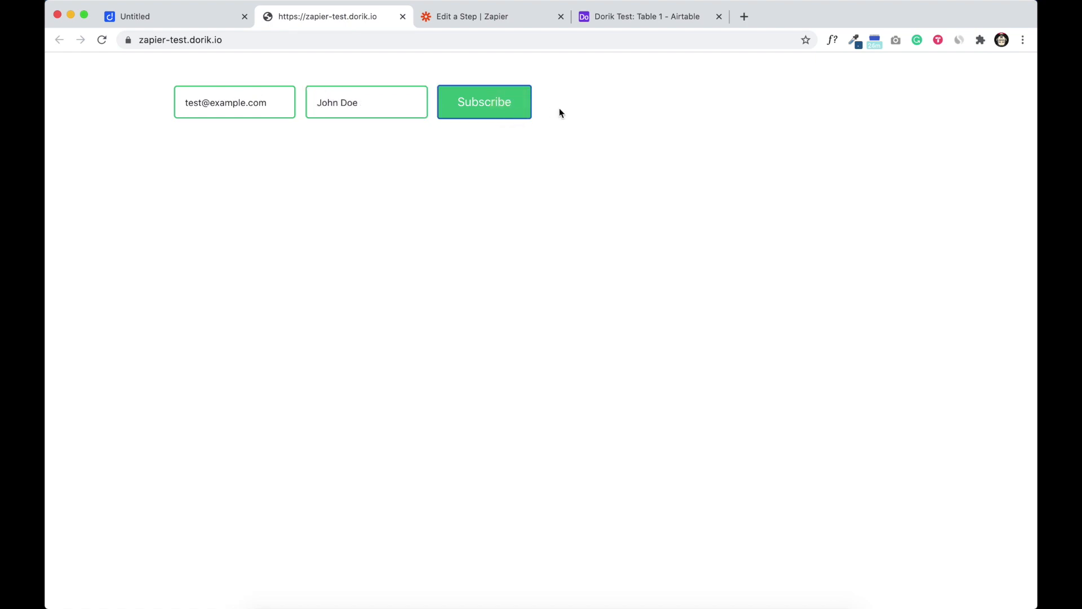
{"action": "left_click", "coordinate": [484, 102]}
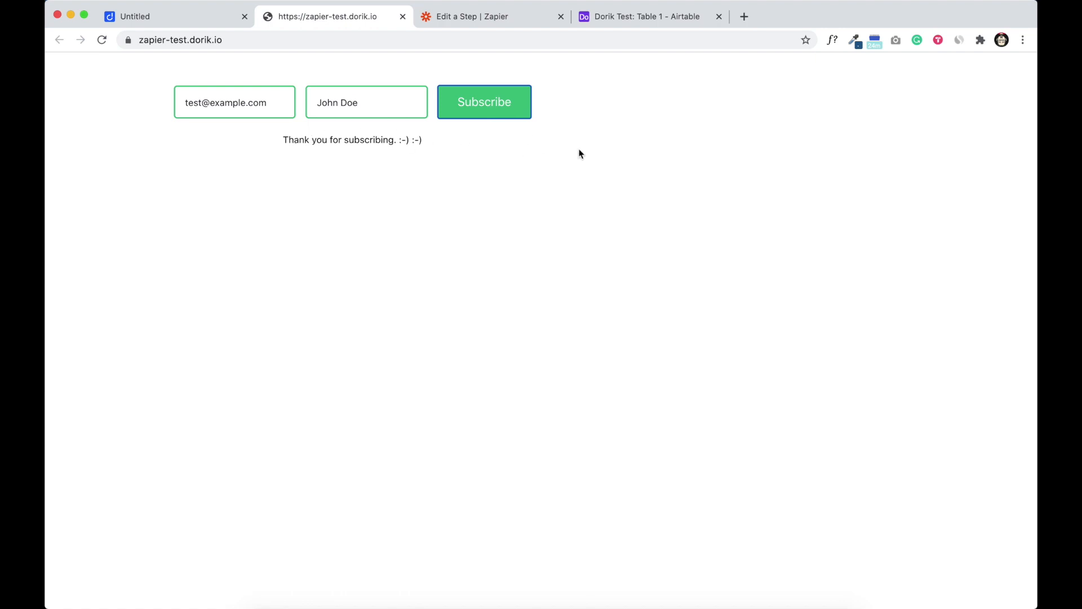
{"action": "left_click", "coordinate": [645, 16]}
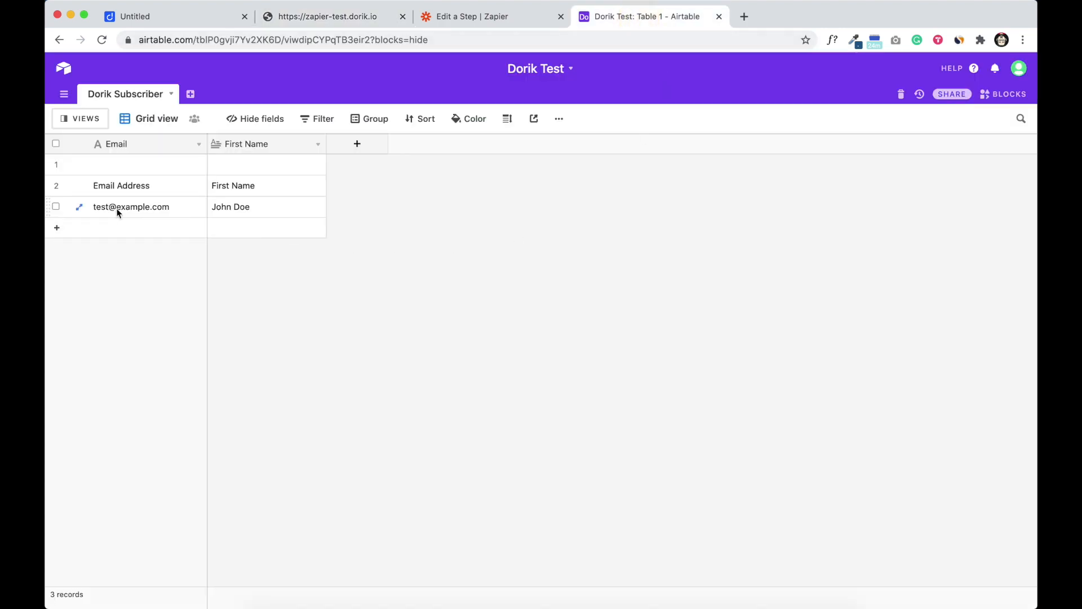
{"action": "mouse_move", "coordinate": [163, 213]}
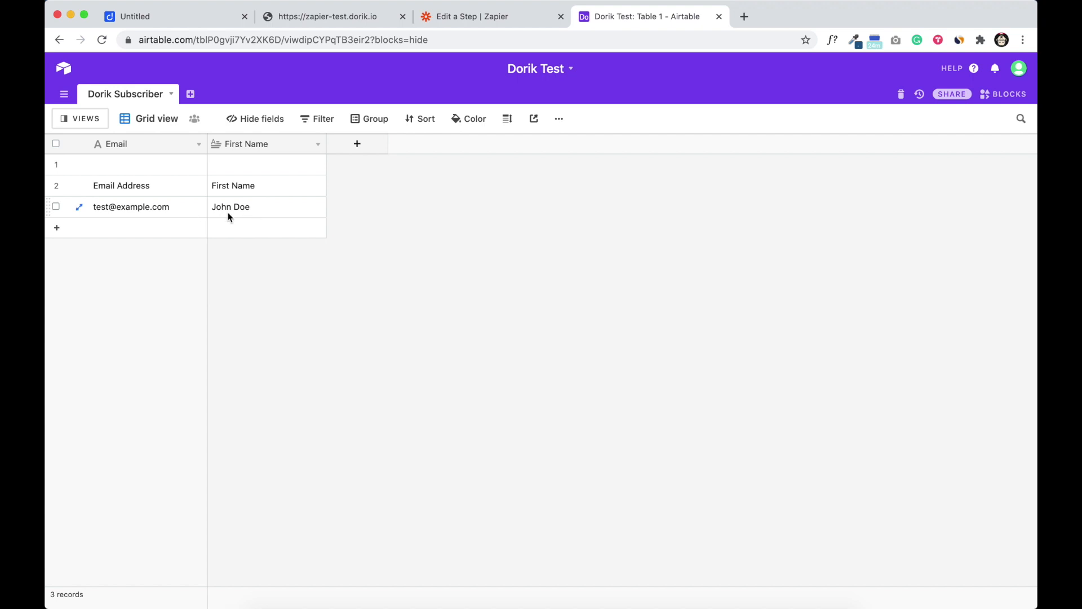
View the two-step Zap in Zapier, then return to the Dorik site builder
{"action": "left_click", "coordinate": [475, 15]}
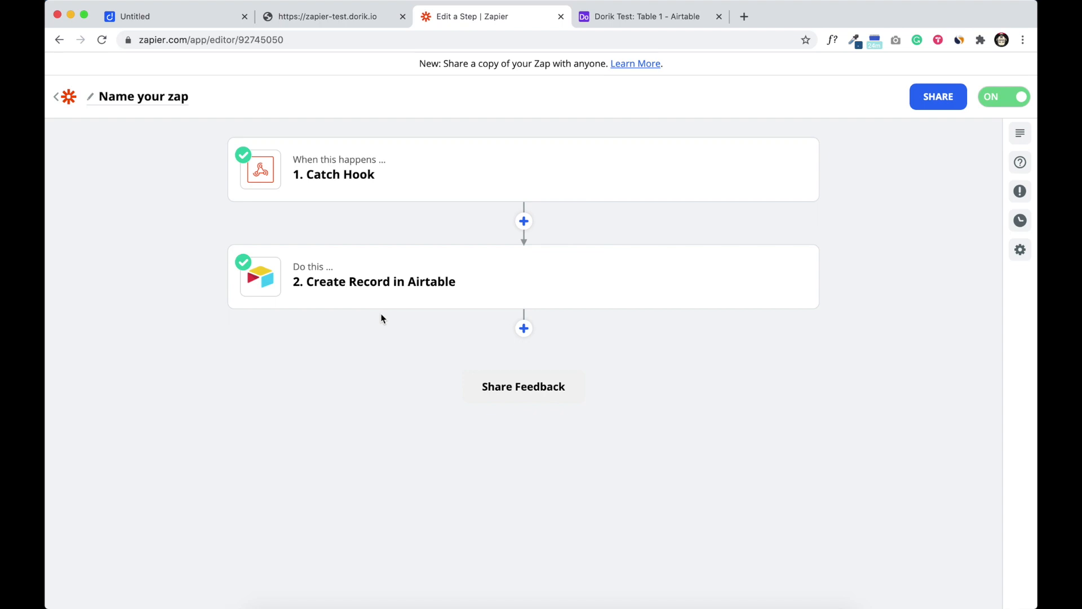
{"action": "mouse_move", "coordinate": [424, 330]}
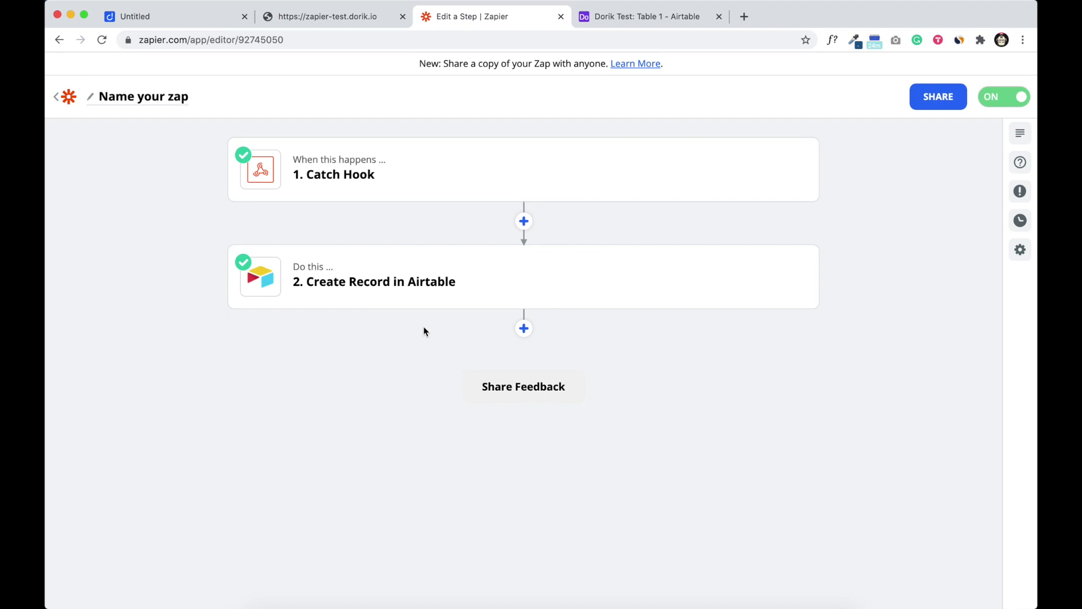
{"action": "mouse_move", "coordinate": [466, 284]}
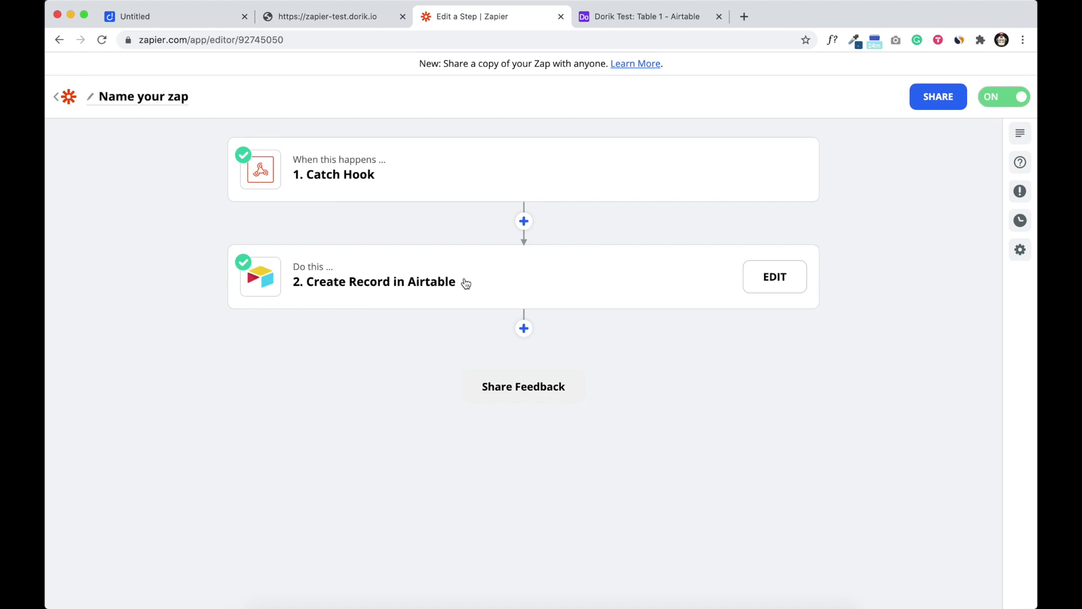
{"action": "left_click", "coordinate": [176, 16]}
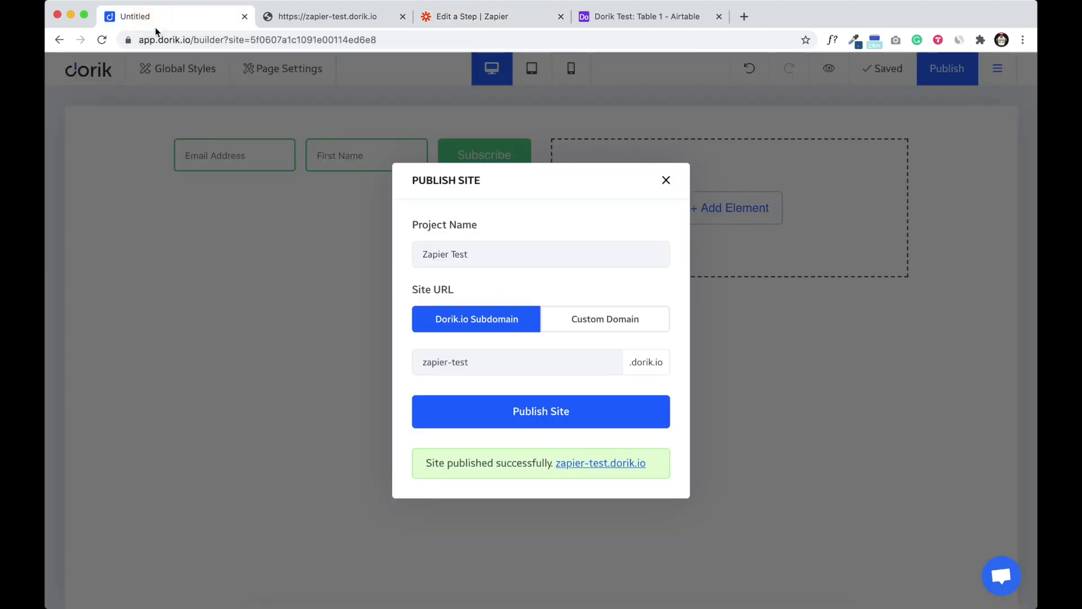
Dismiss the Publish dialog and insert a Contact Form into the empty right column
{"action": "left_click", "coordinate": [665, 180]}
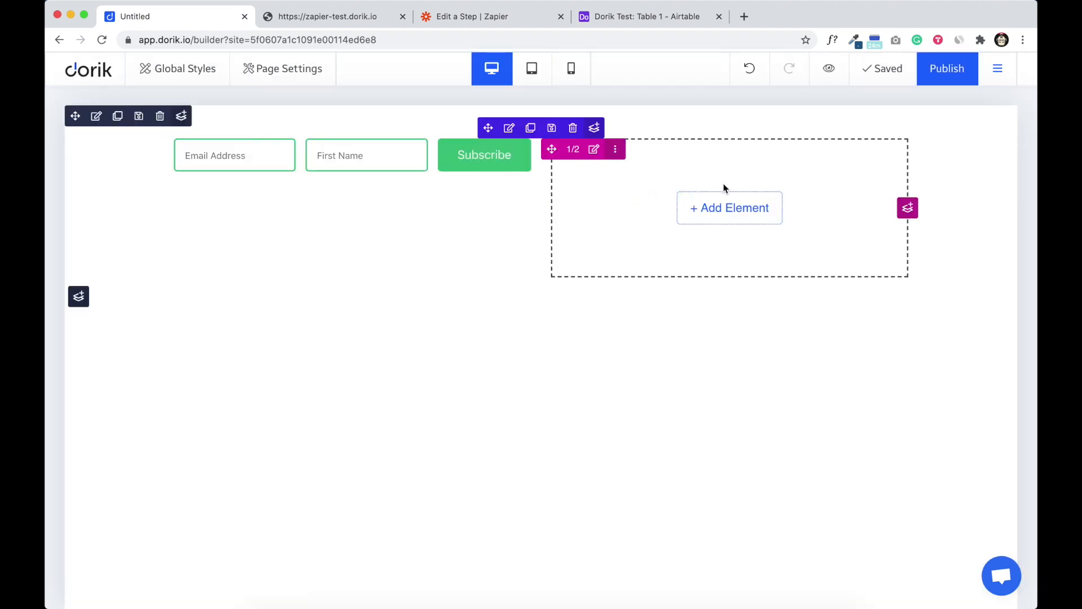
{"action": "left_click", "coordinate": [729, 208]}
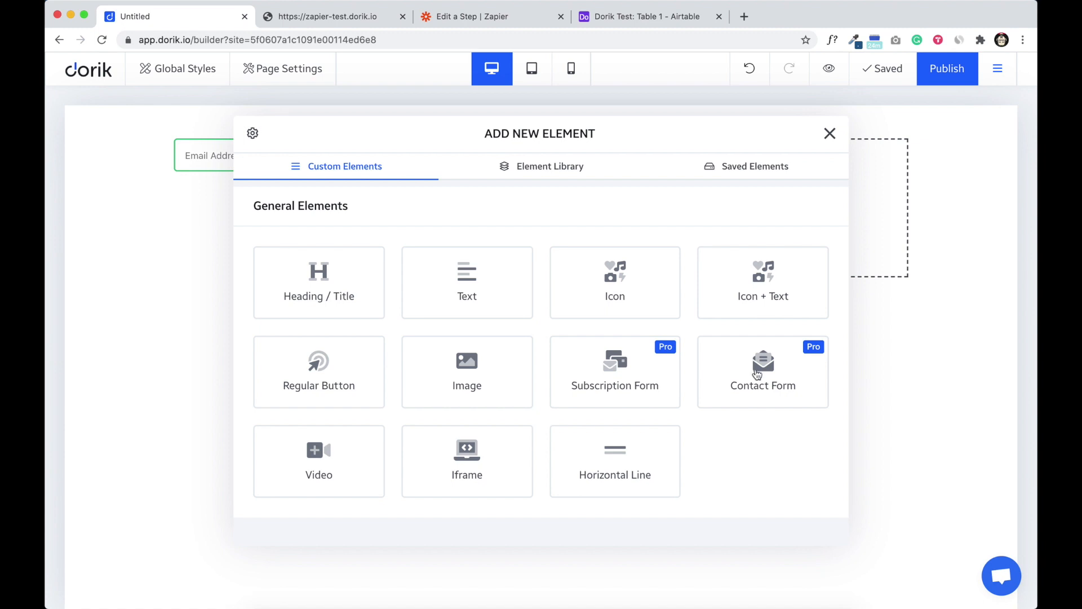
{"action": "left_click", "coordinate": [762, 371]}
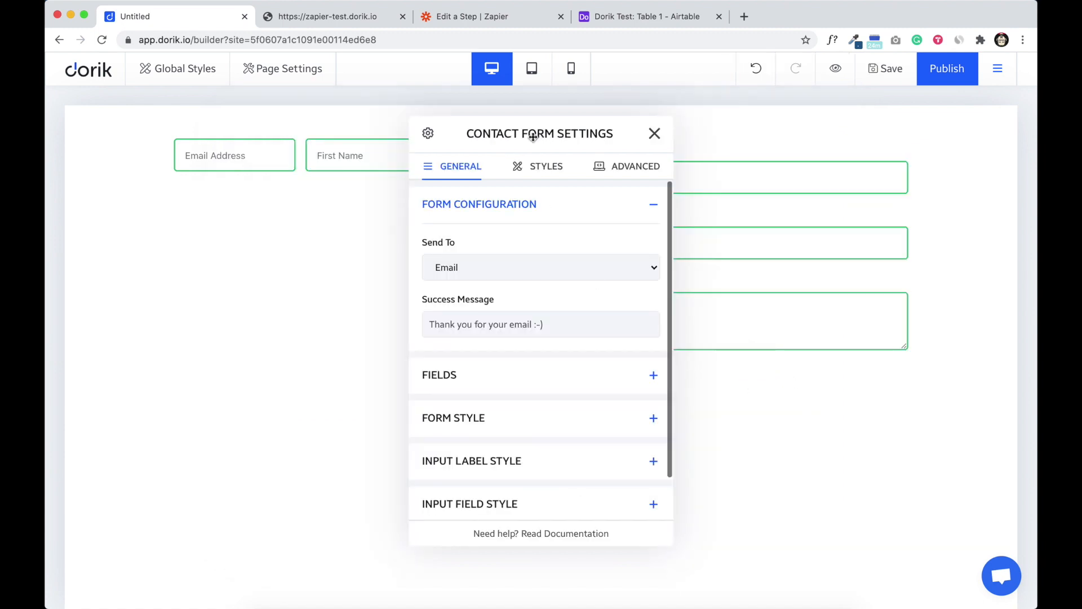
Set the contact form's Send To destination to Zapier, leaving the webhook URL empty
{"action": "left_click", "coordinate": [540, 267]}
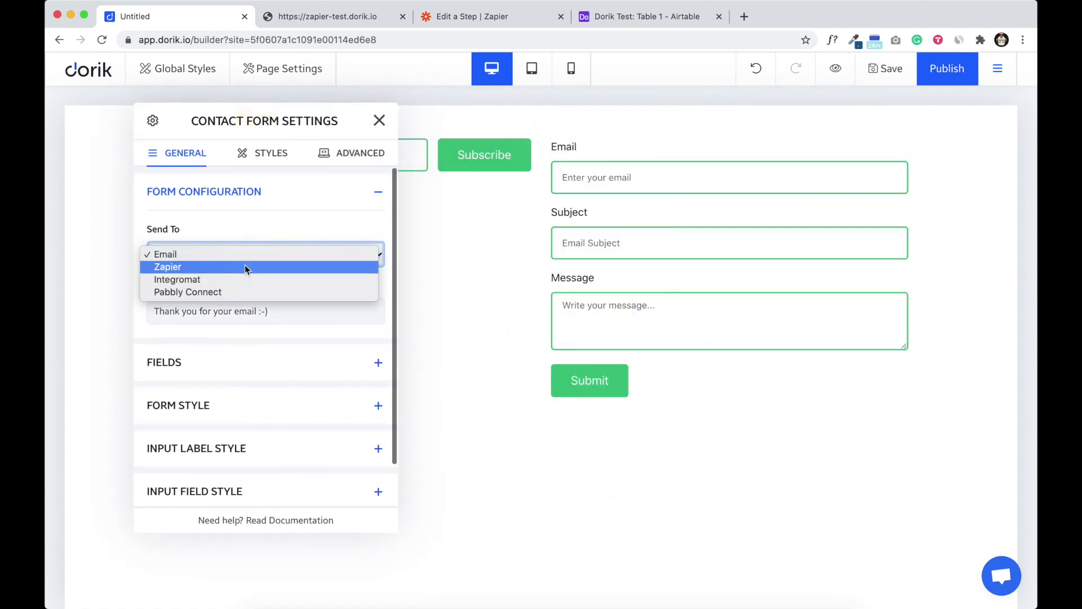
{"action": "left_click", "coordinate": [167, 268]}
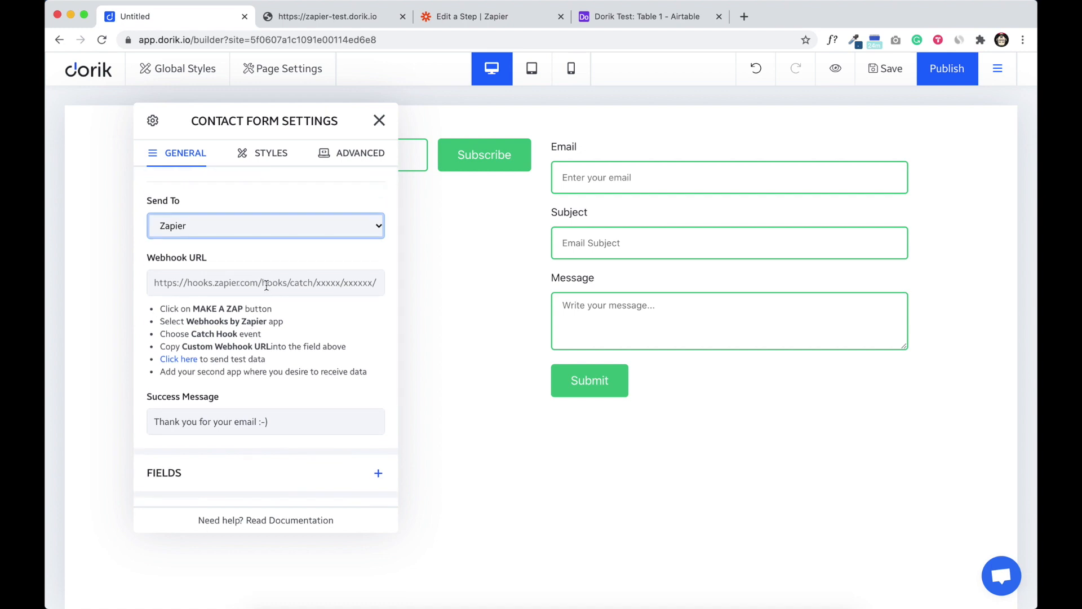
{"action": "scroll", "scroll_direction": "down", "scroll_amount": 3}
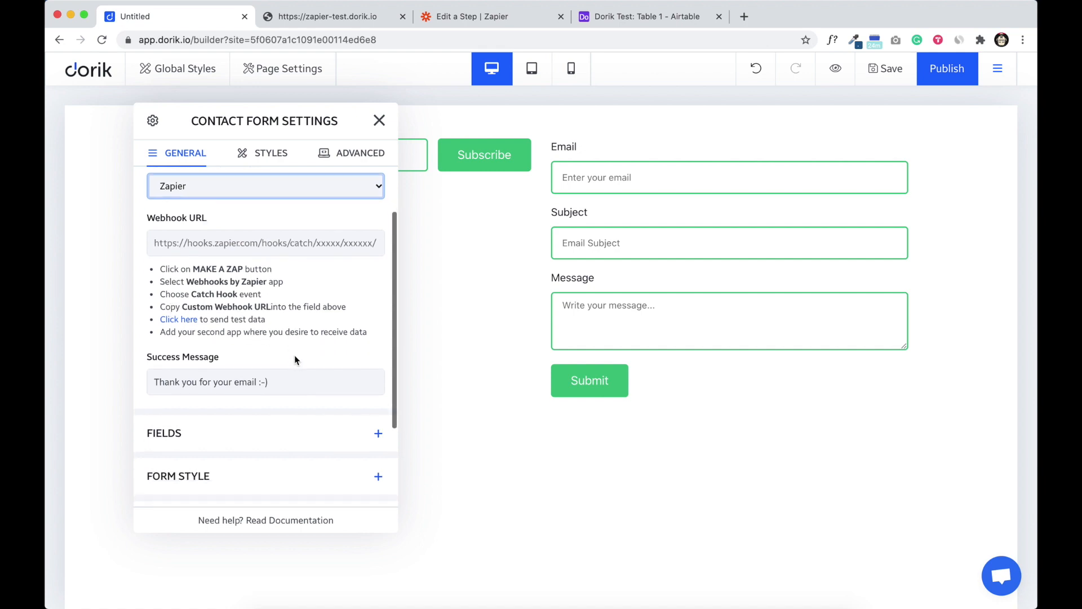
{"action": "scroll", "scroll_direction": "down", "scroll_amount": 3}
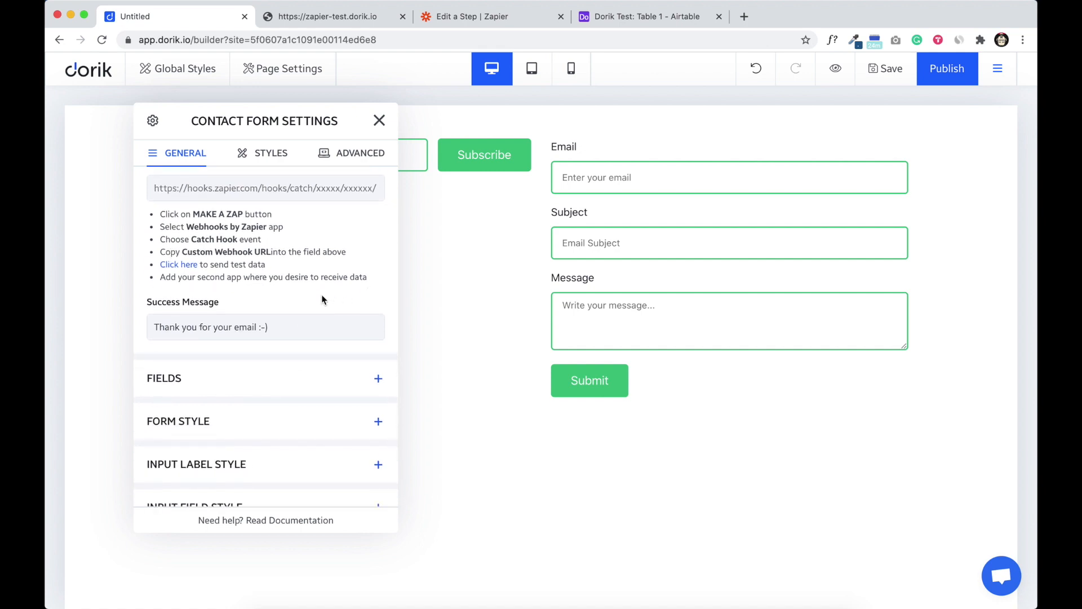
{"action": "left_click", "coordinate": [379, 121]}
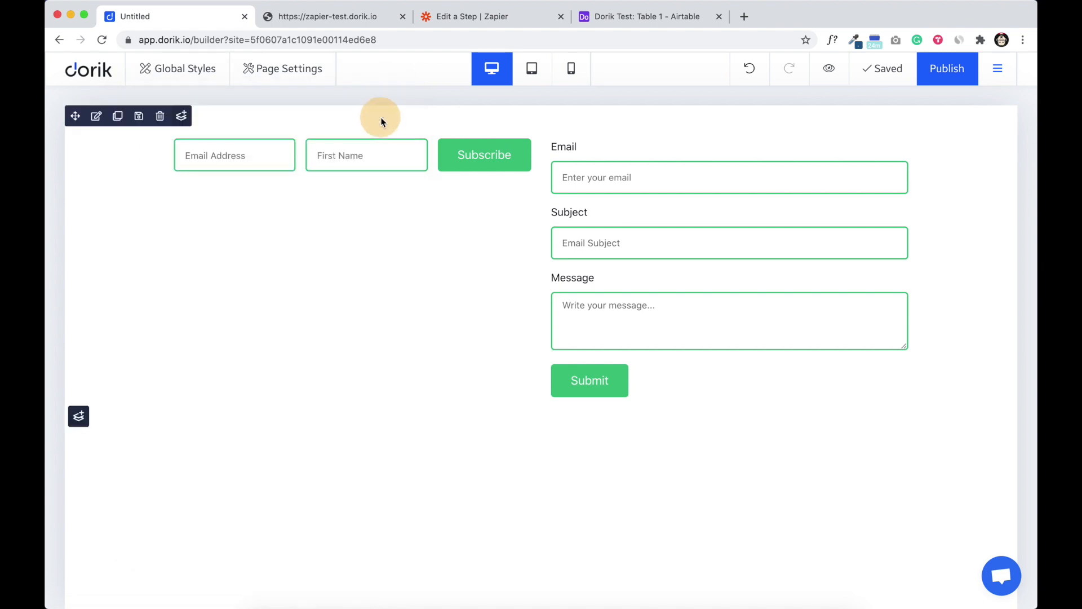